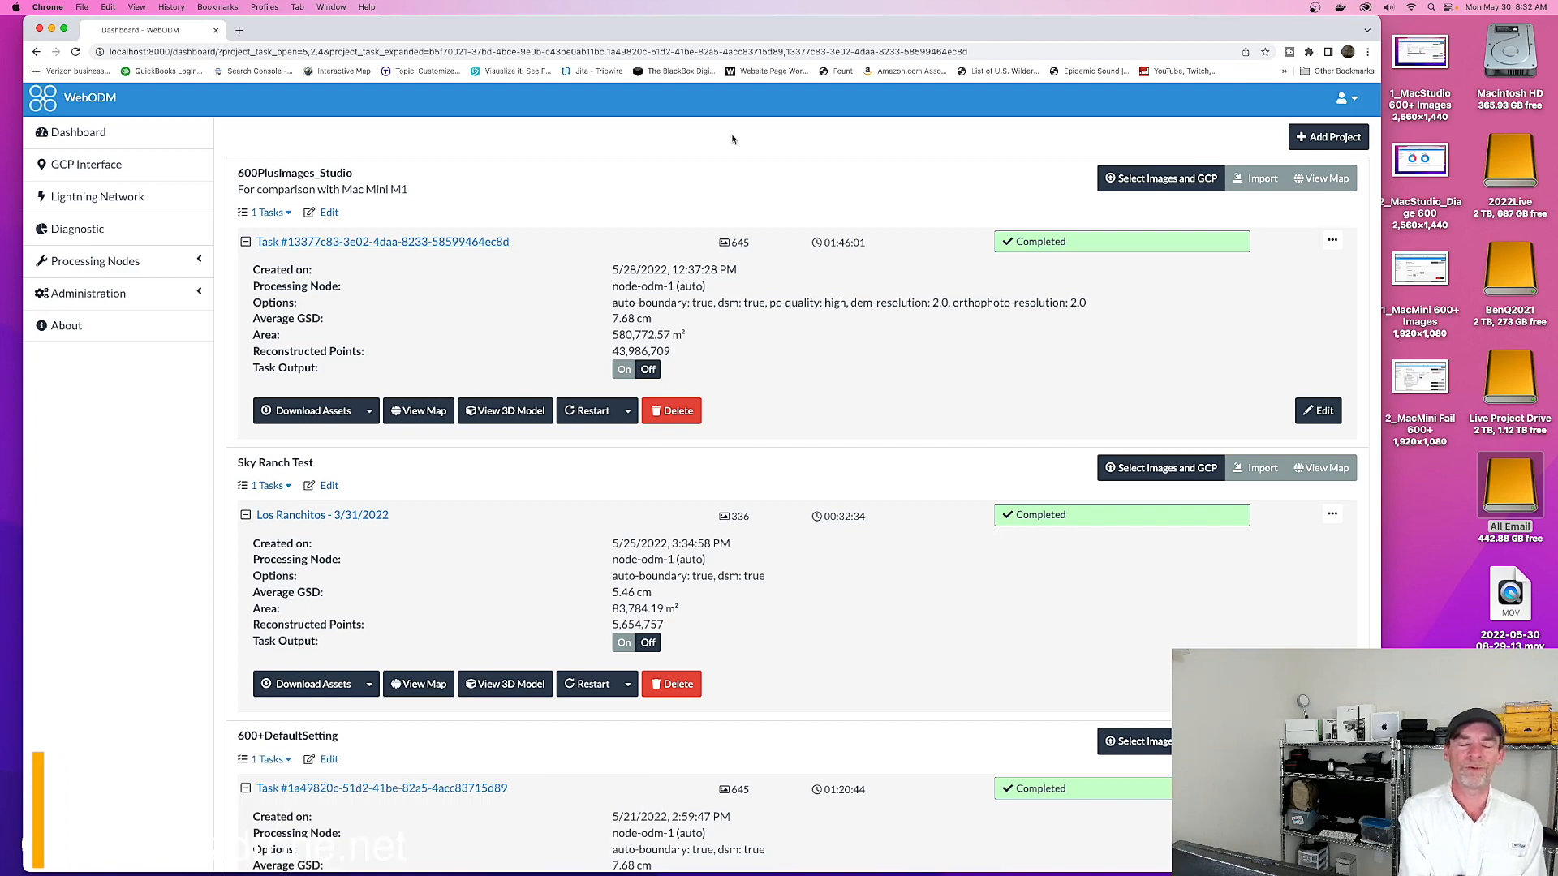
mouse_move(705, 176)
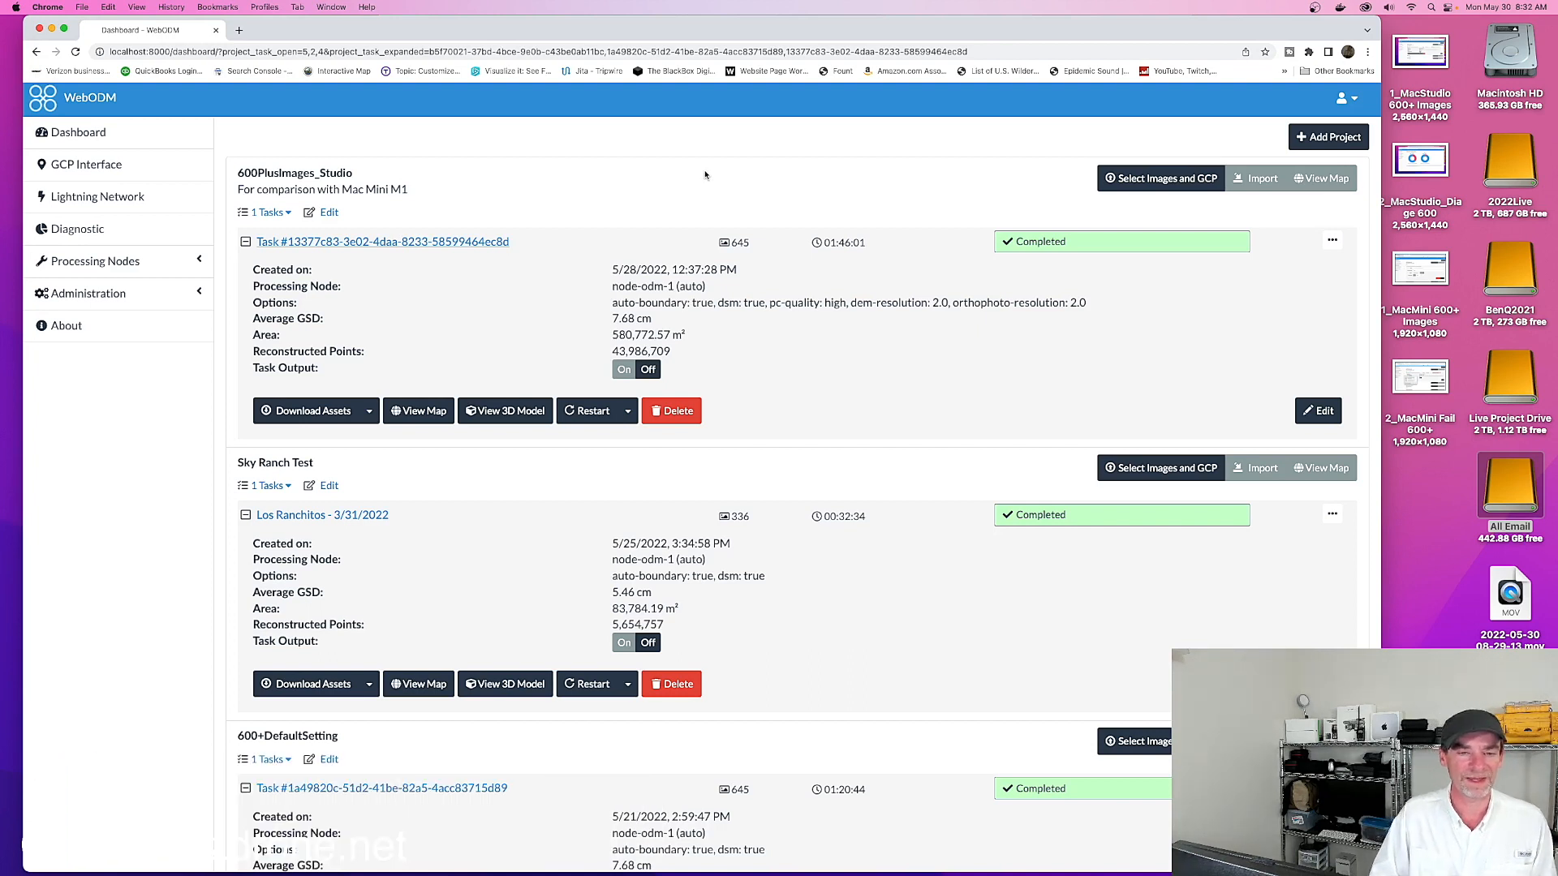
mouse_move(693, 178)
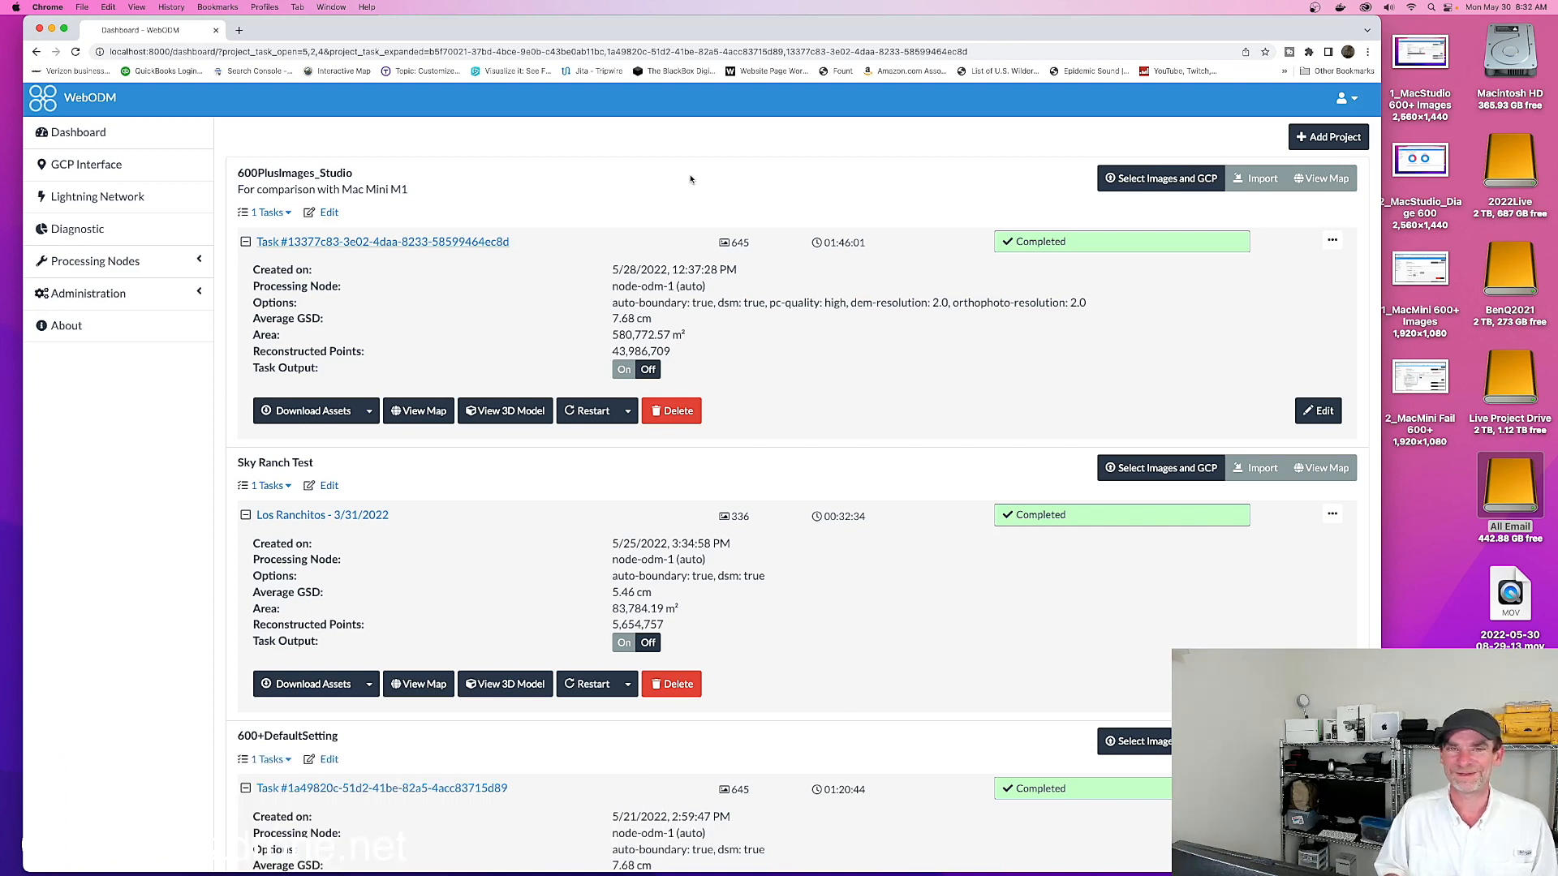
Open the Sky Ranch Test project's Los Ranchitos orthophoto map with Base Maps set to None
scroll(down, 3)
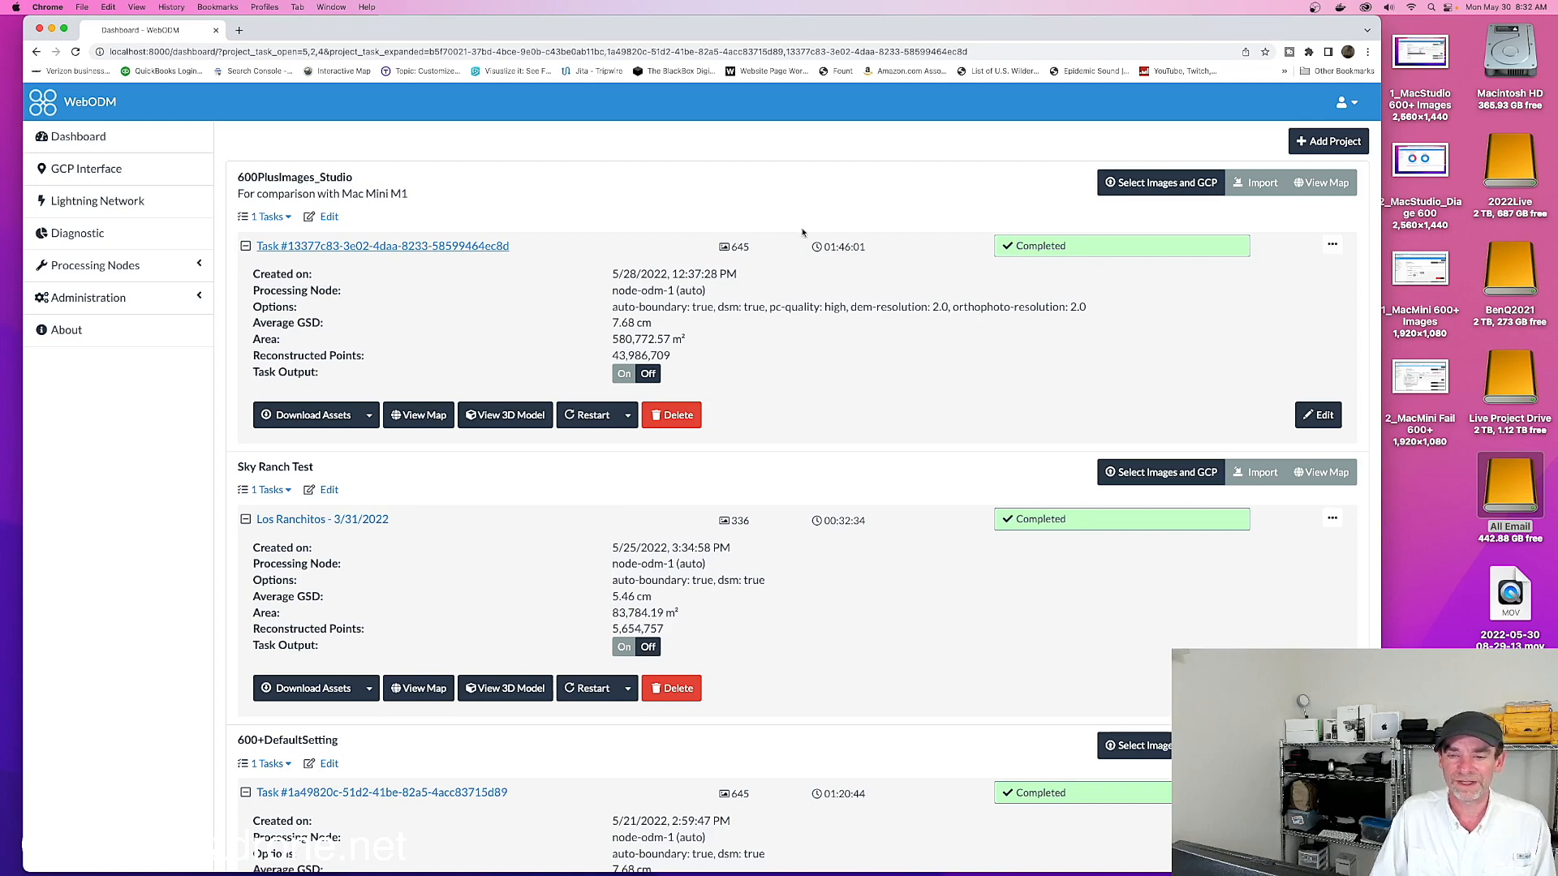
mouse_move(841, 266)
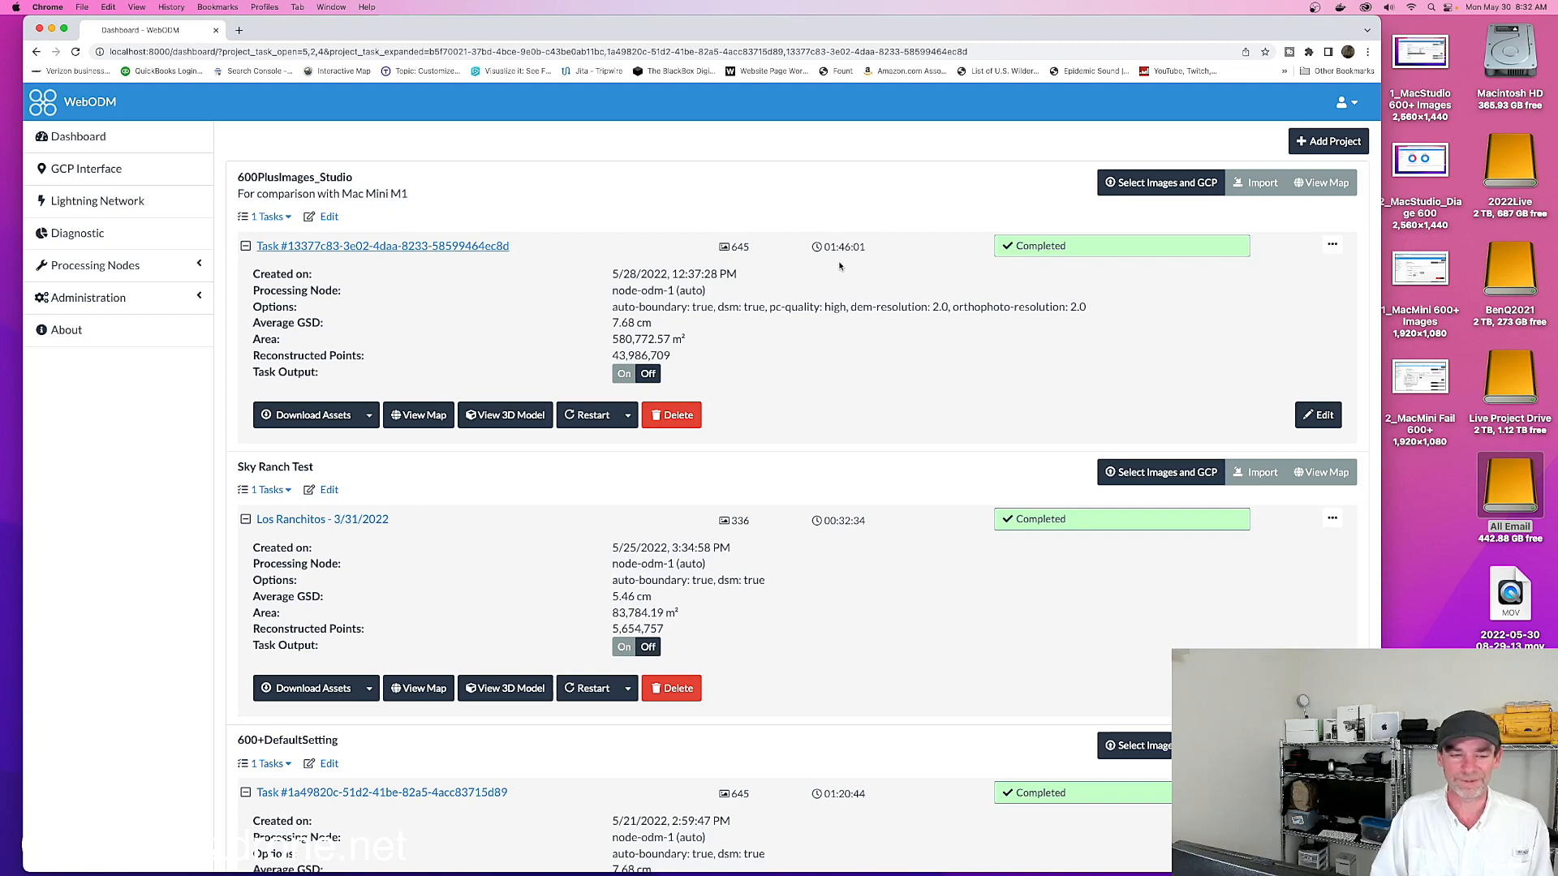
scroll(down, 3)
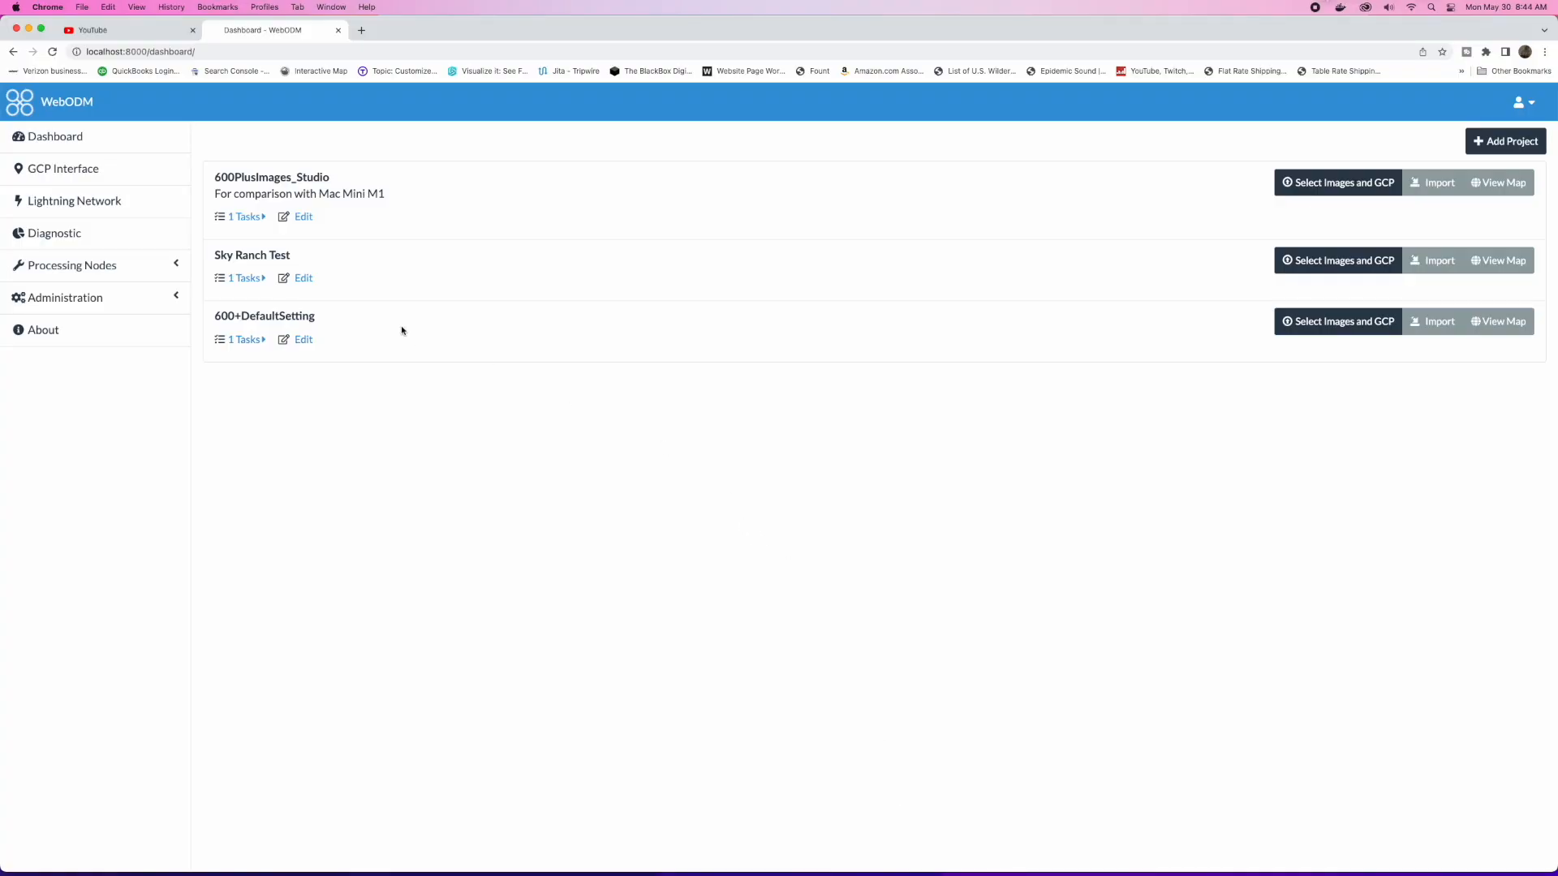
click(245, 277)
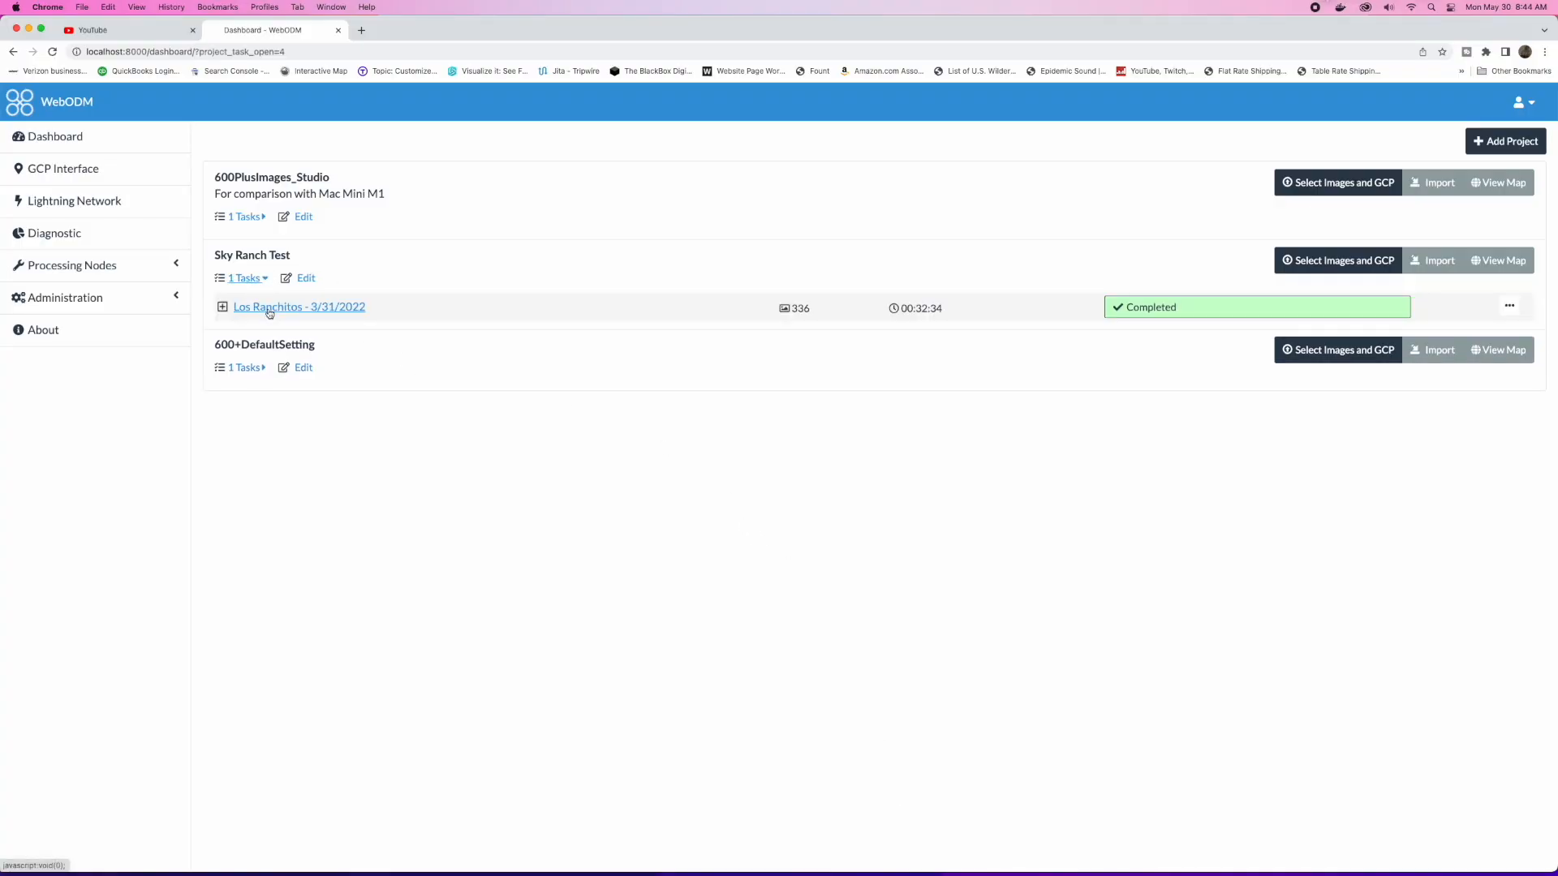
click(298, 306)
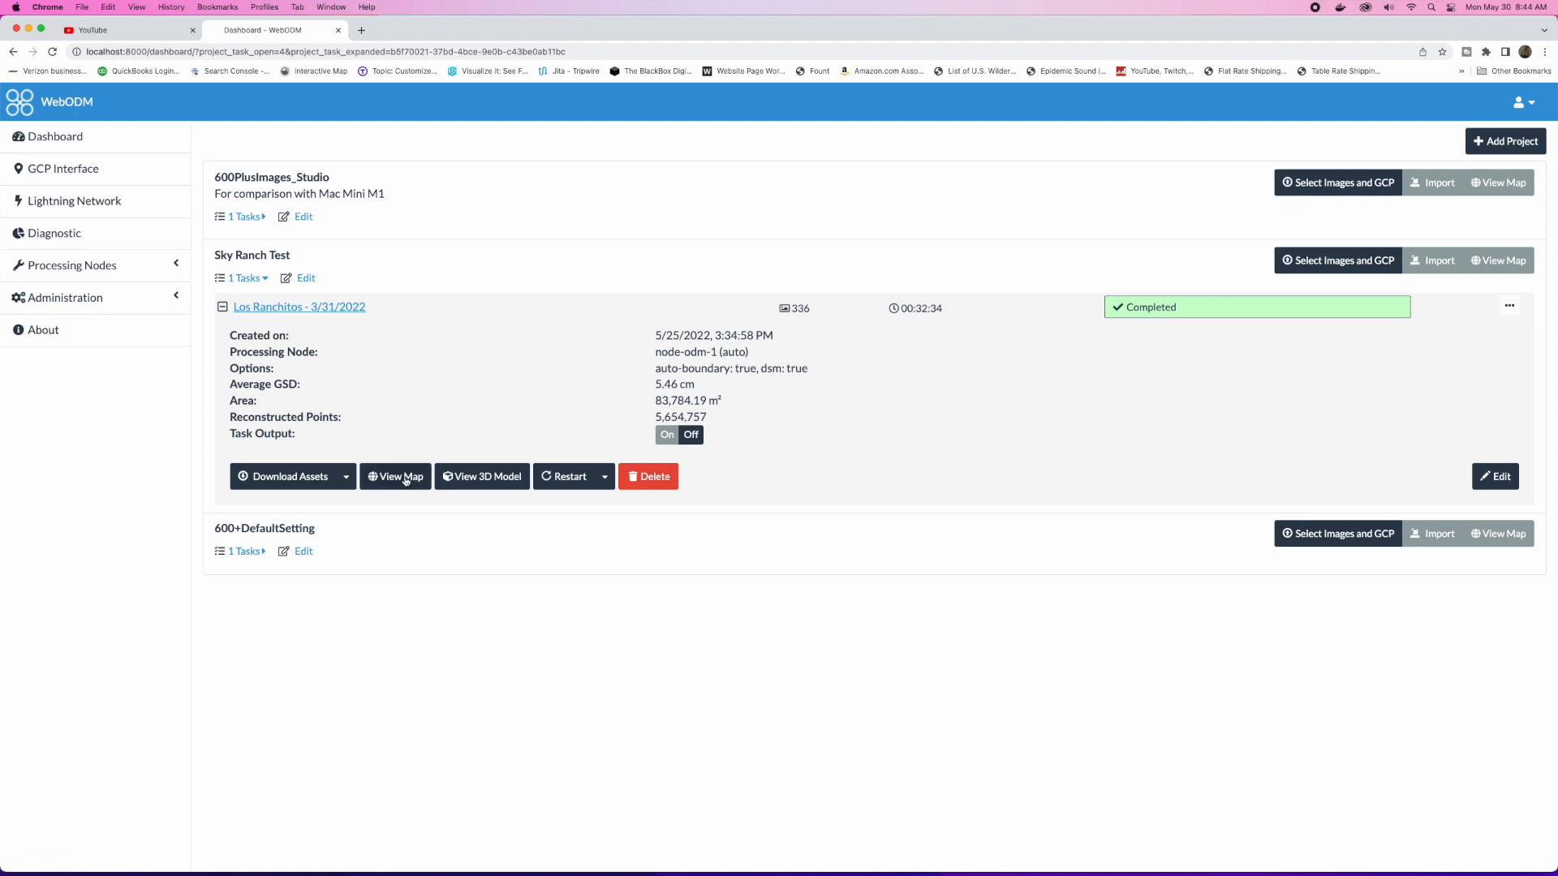
click(395, 477)
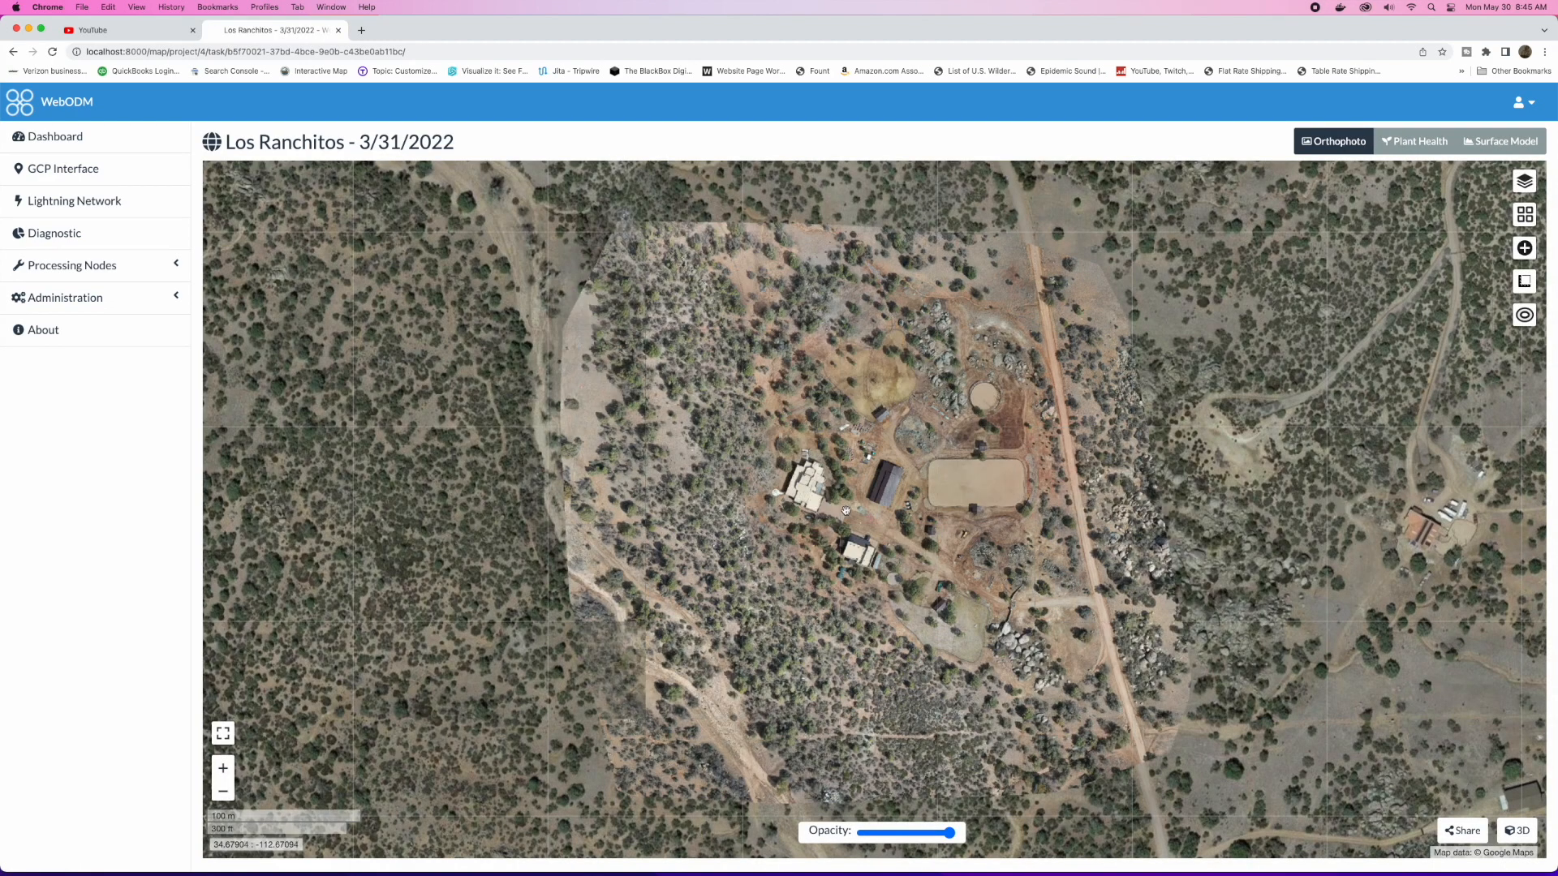
click(1524, 181)
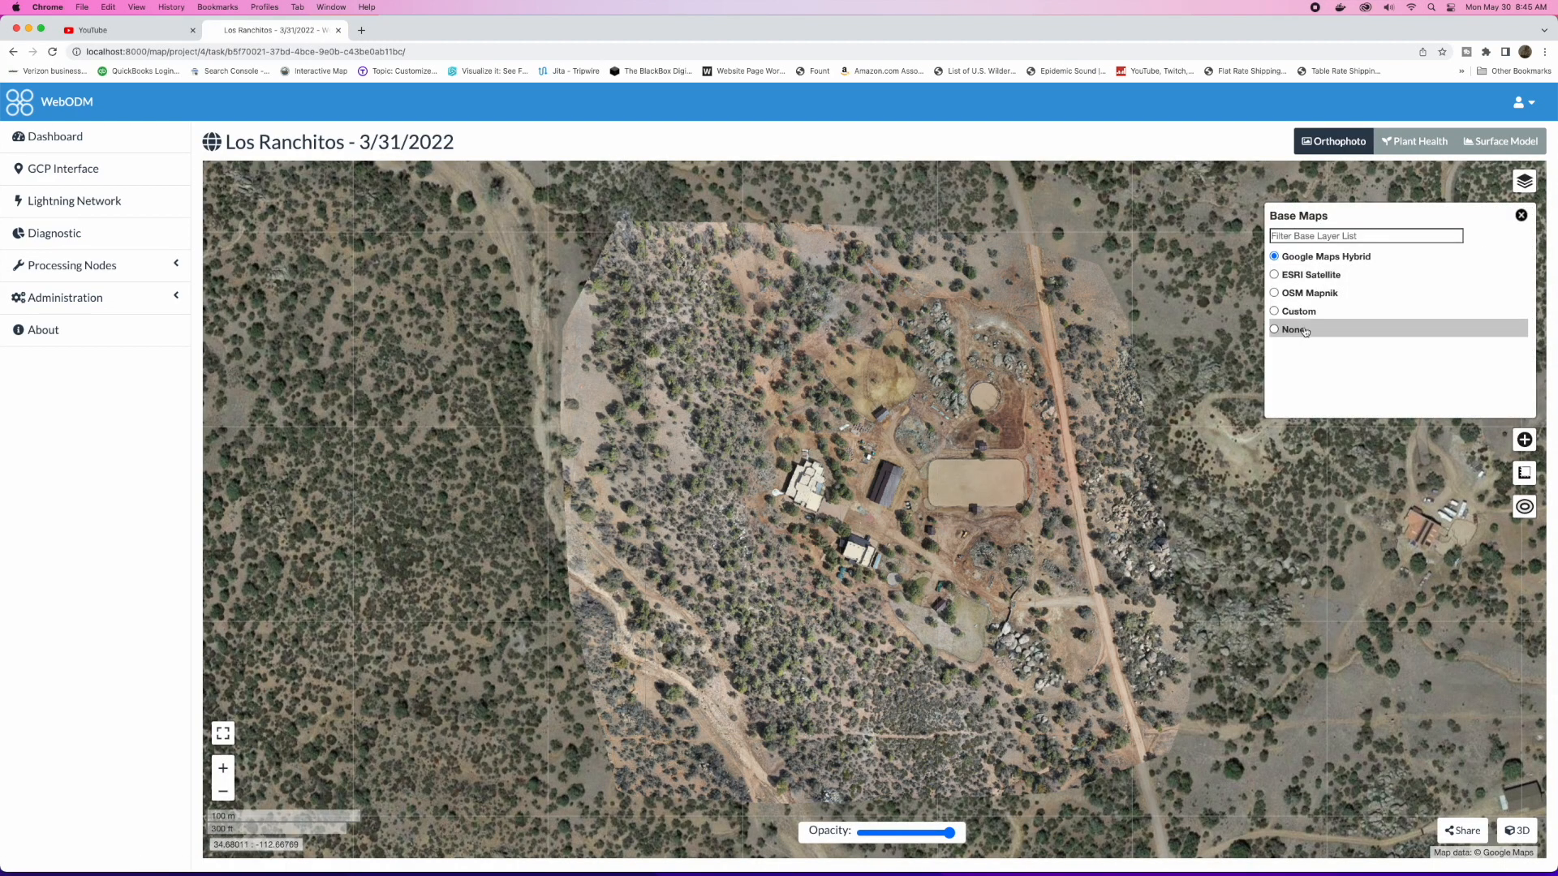
click(1274, 329)
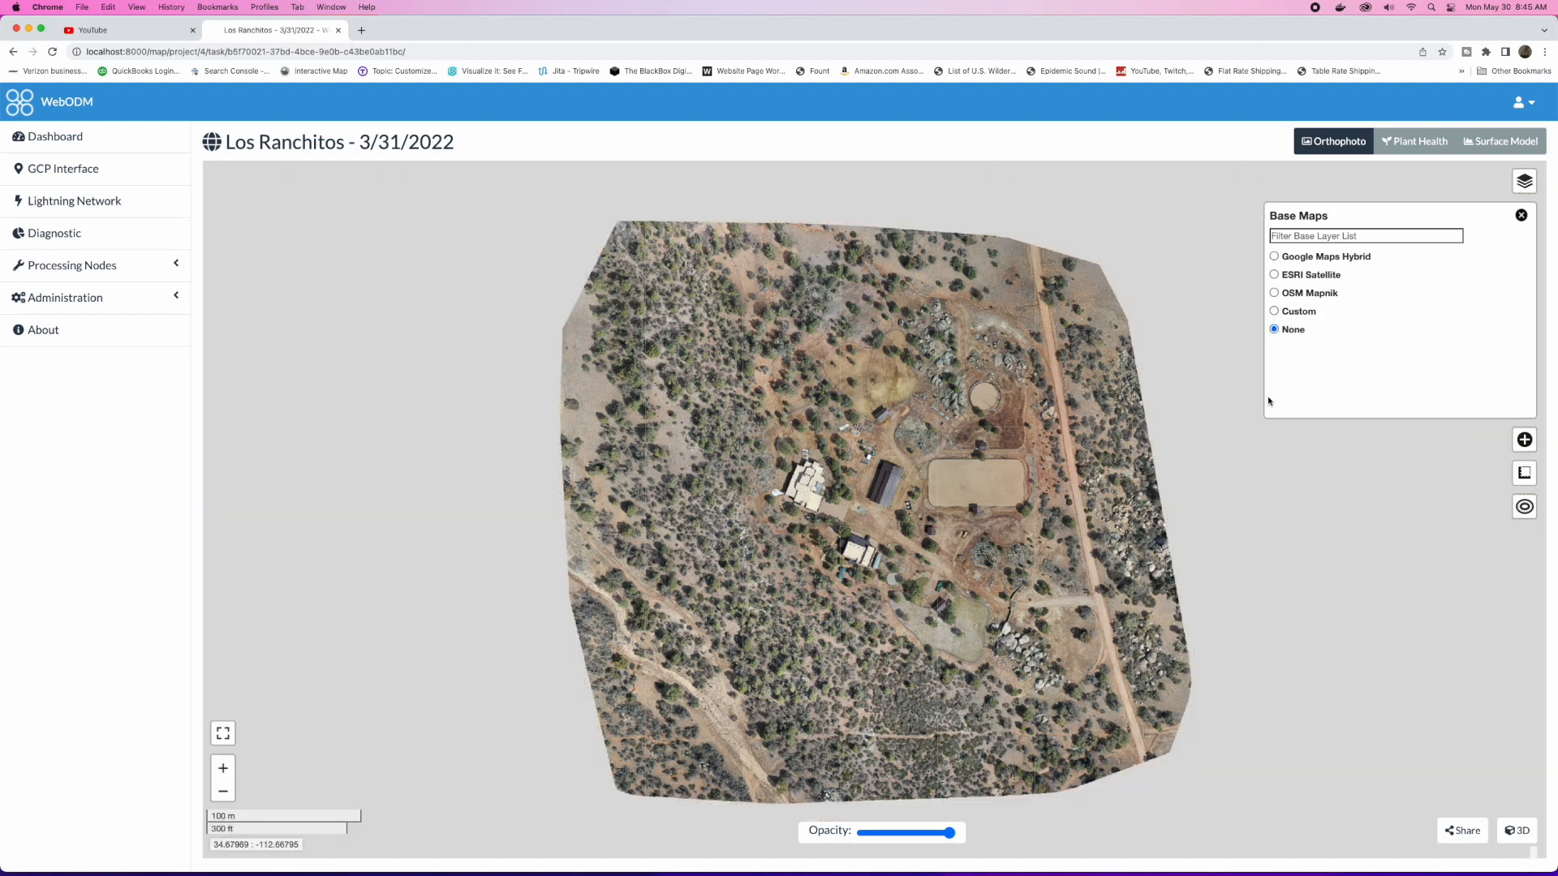
Switch the Los Ranchitos task to its 3D model view
click(1517, 830)
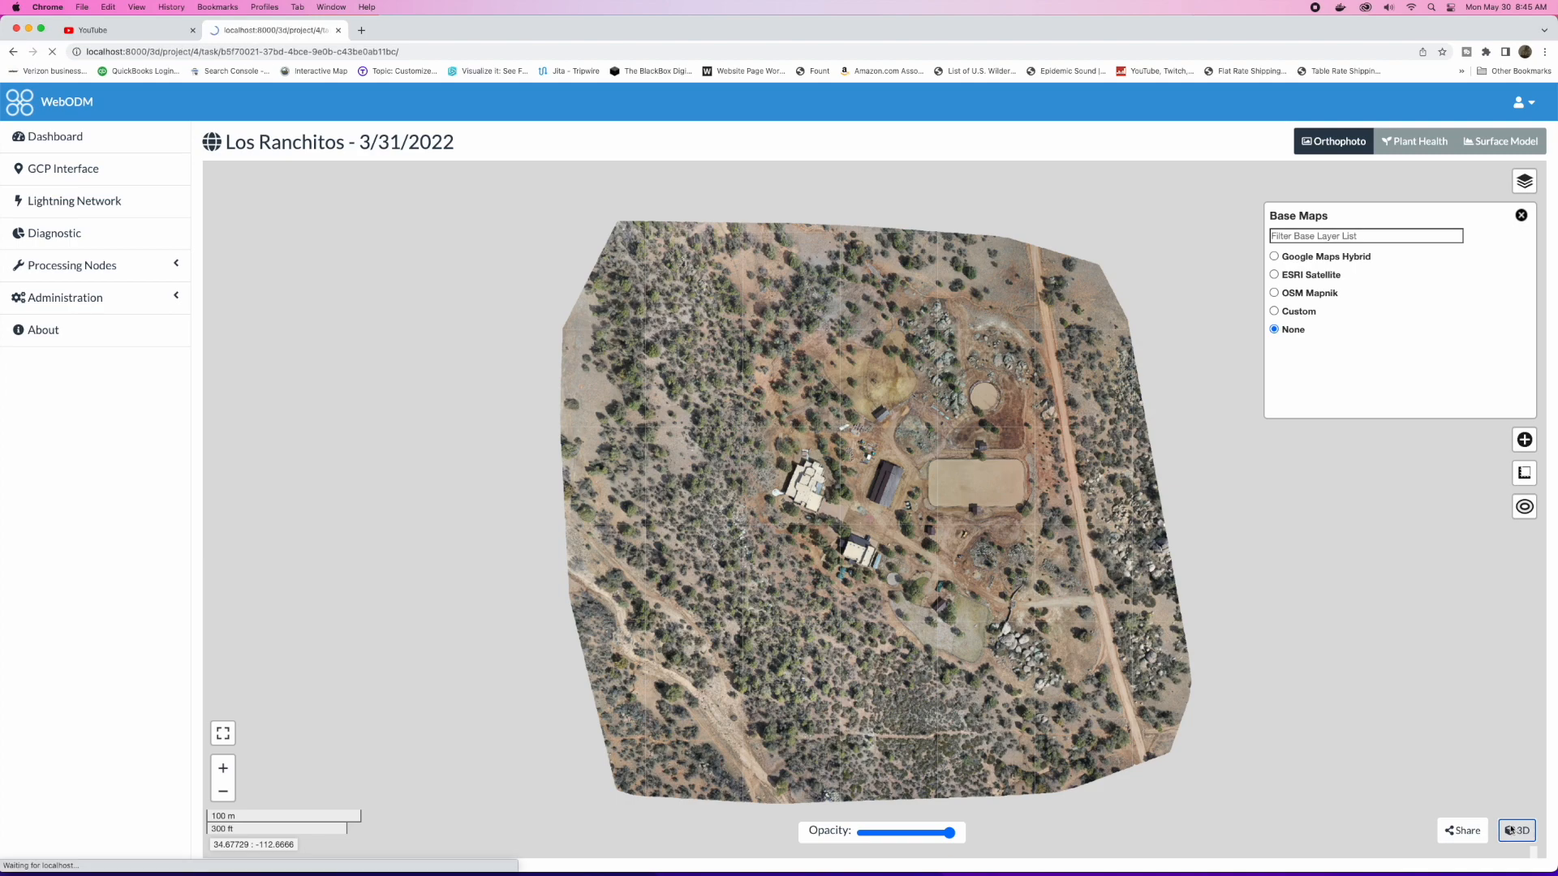
click(1518, 830)
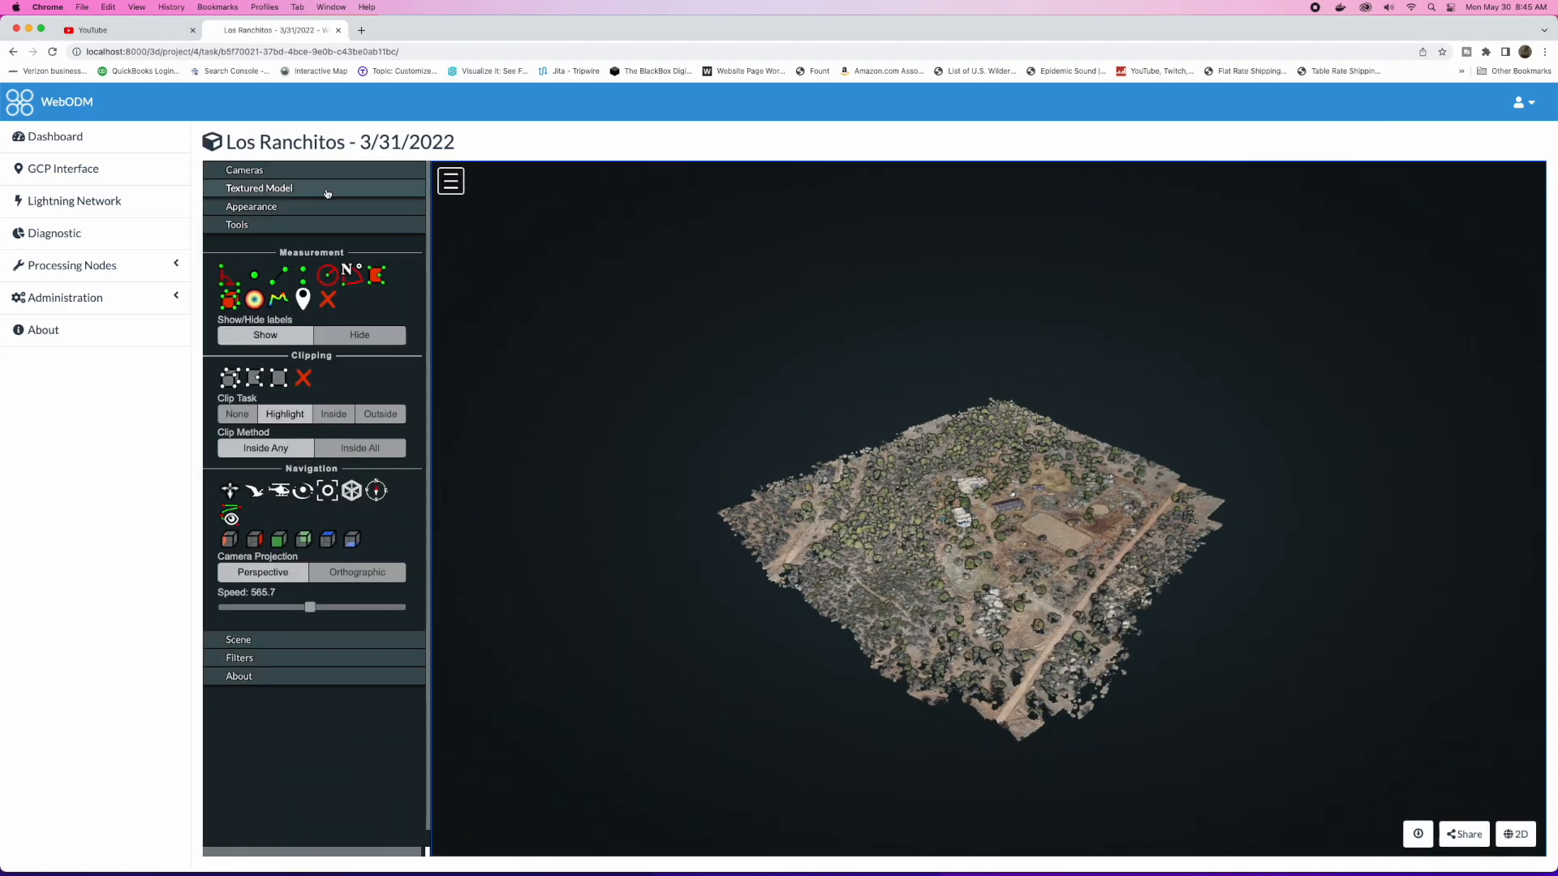
click(260, 187)
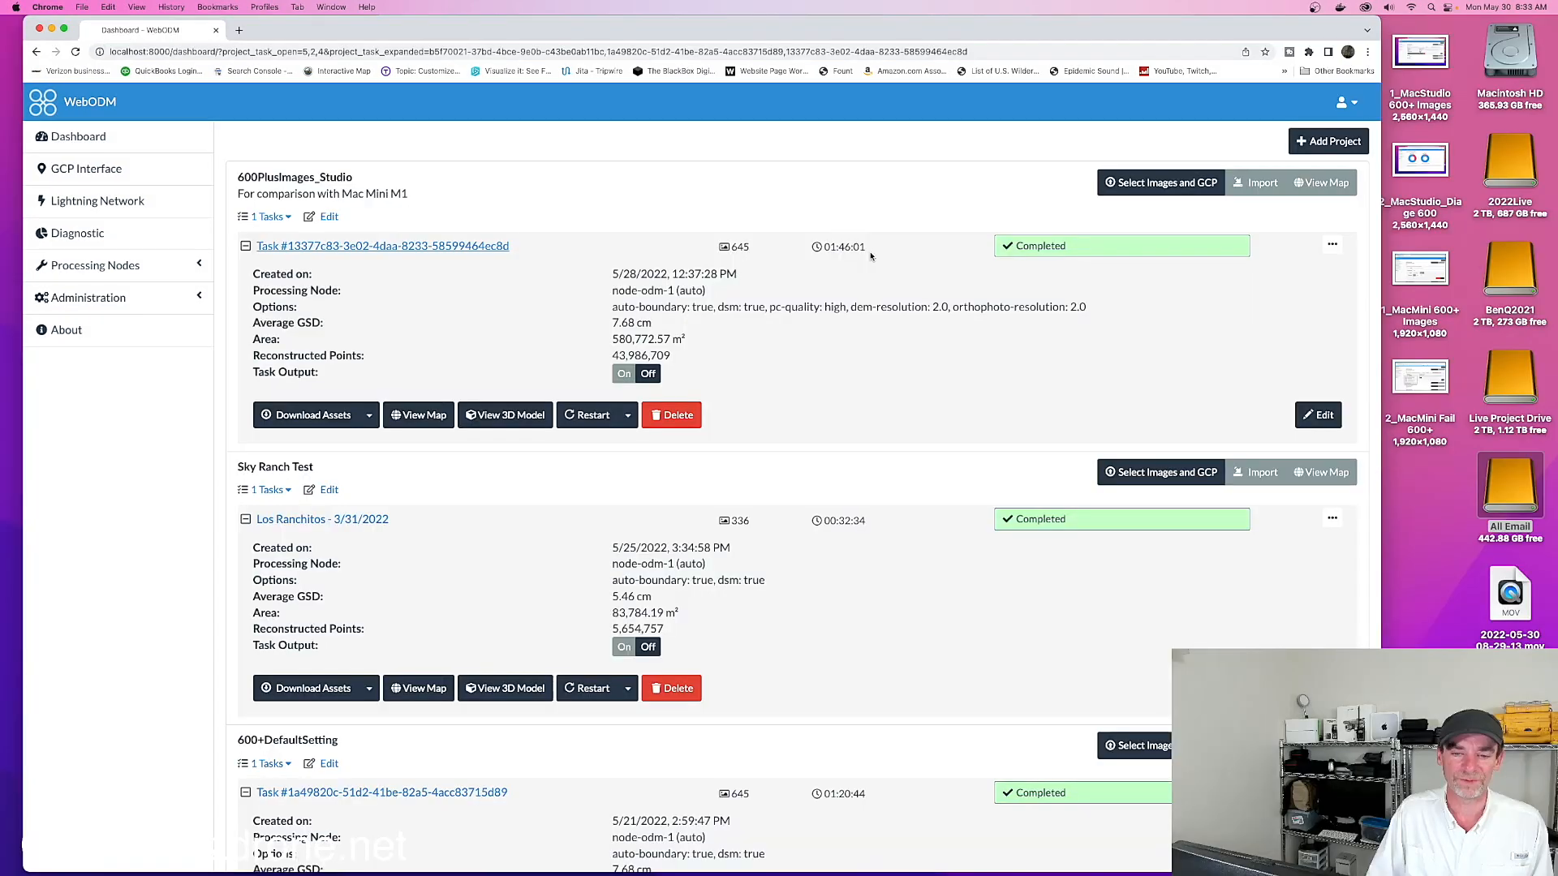
mouse_move(1249, 284)
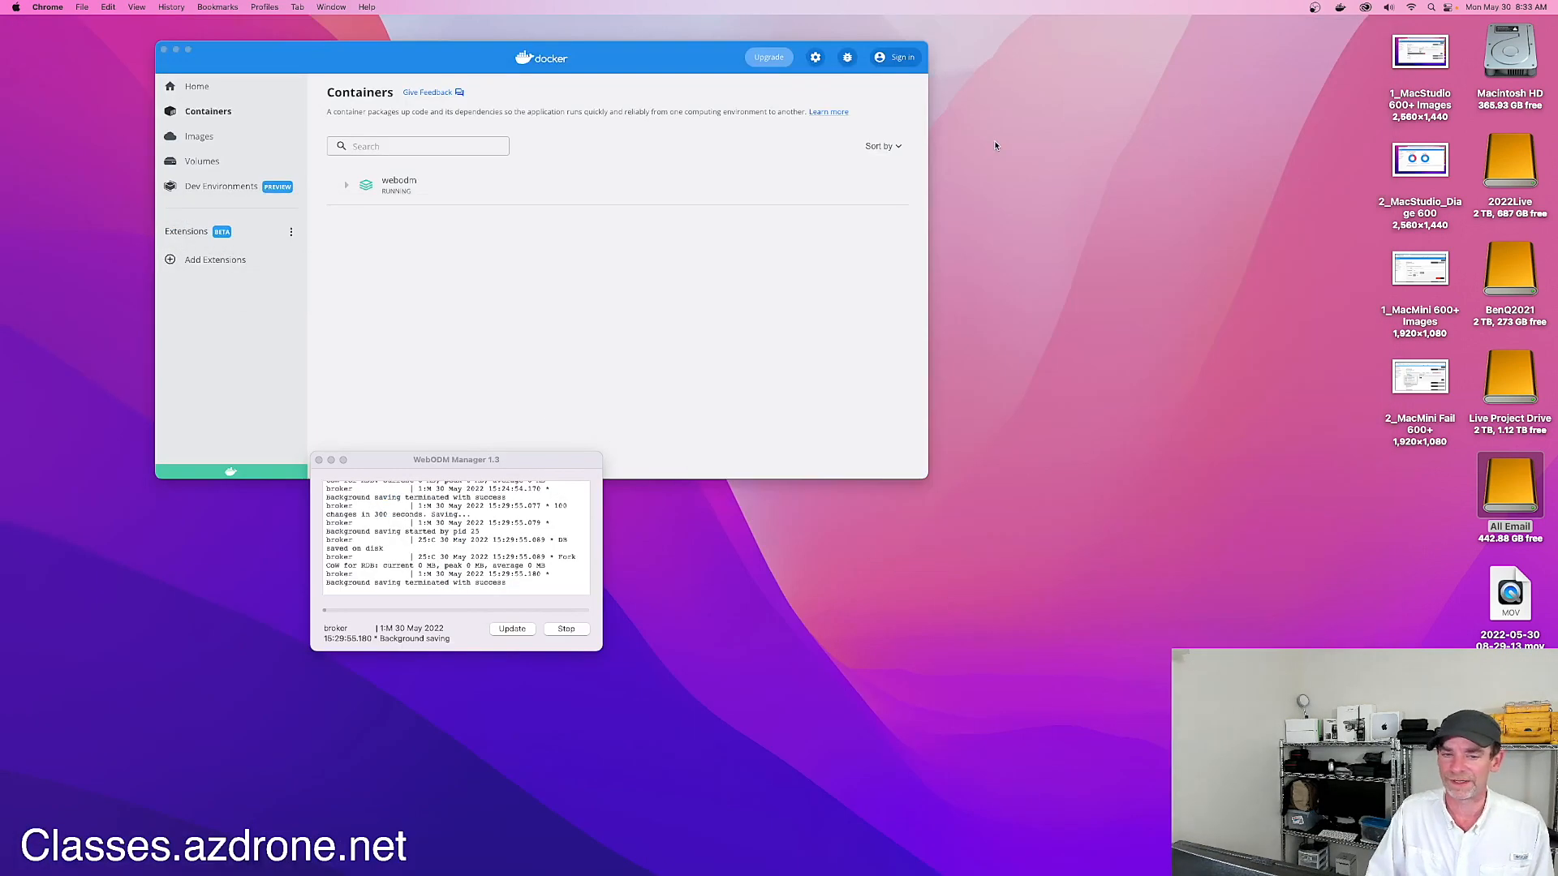
click(1420, 49)
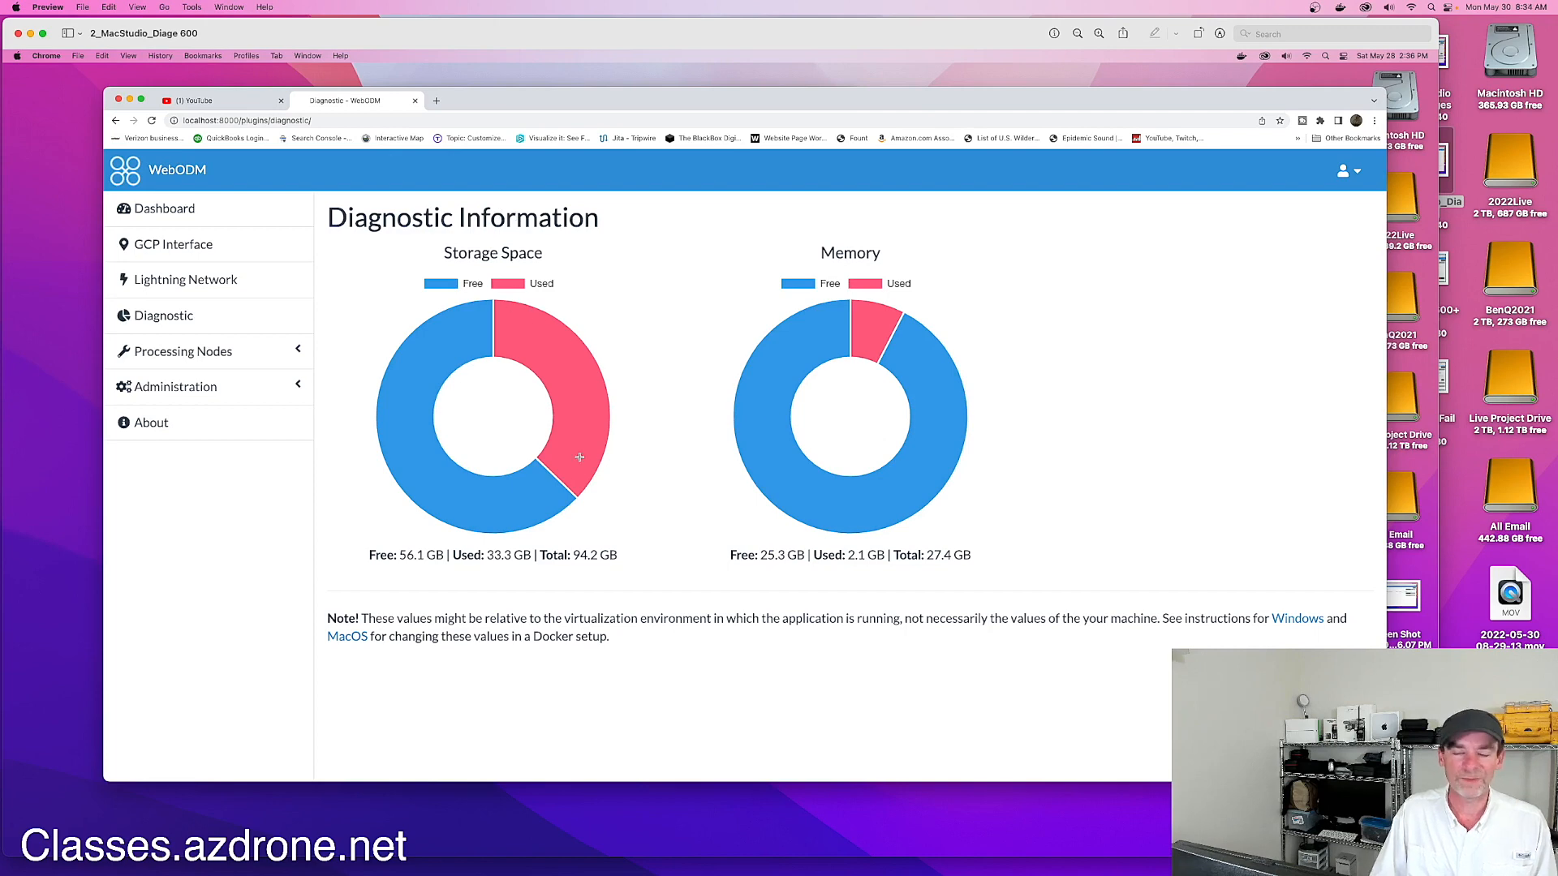
mouse_move(541, 371)
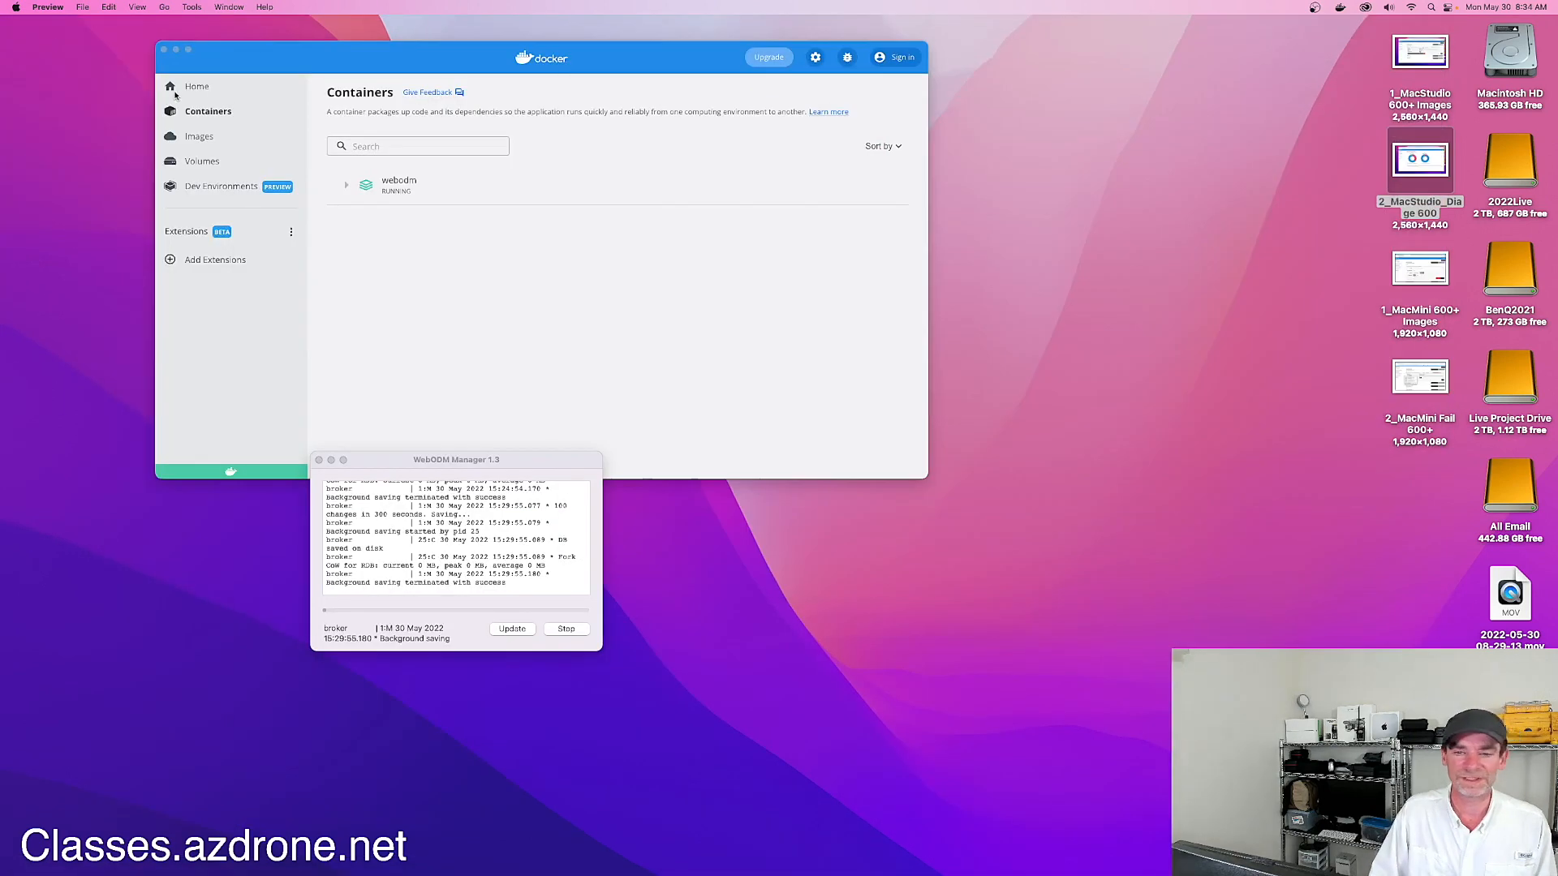
mouse_move(676, 68)
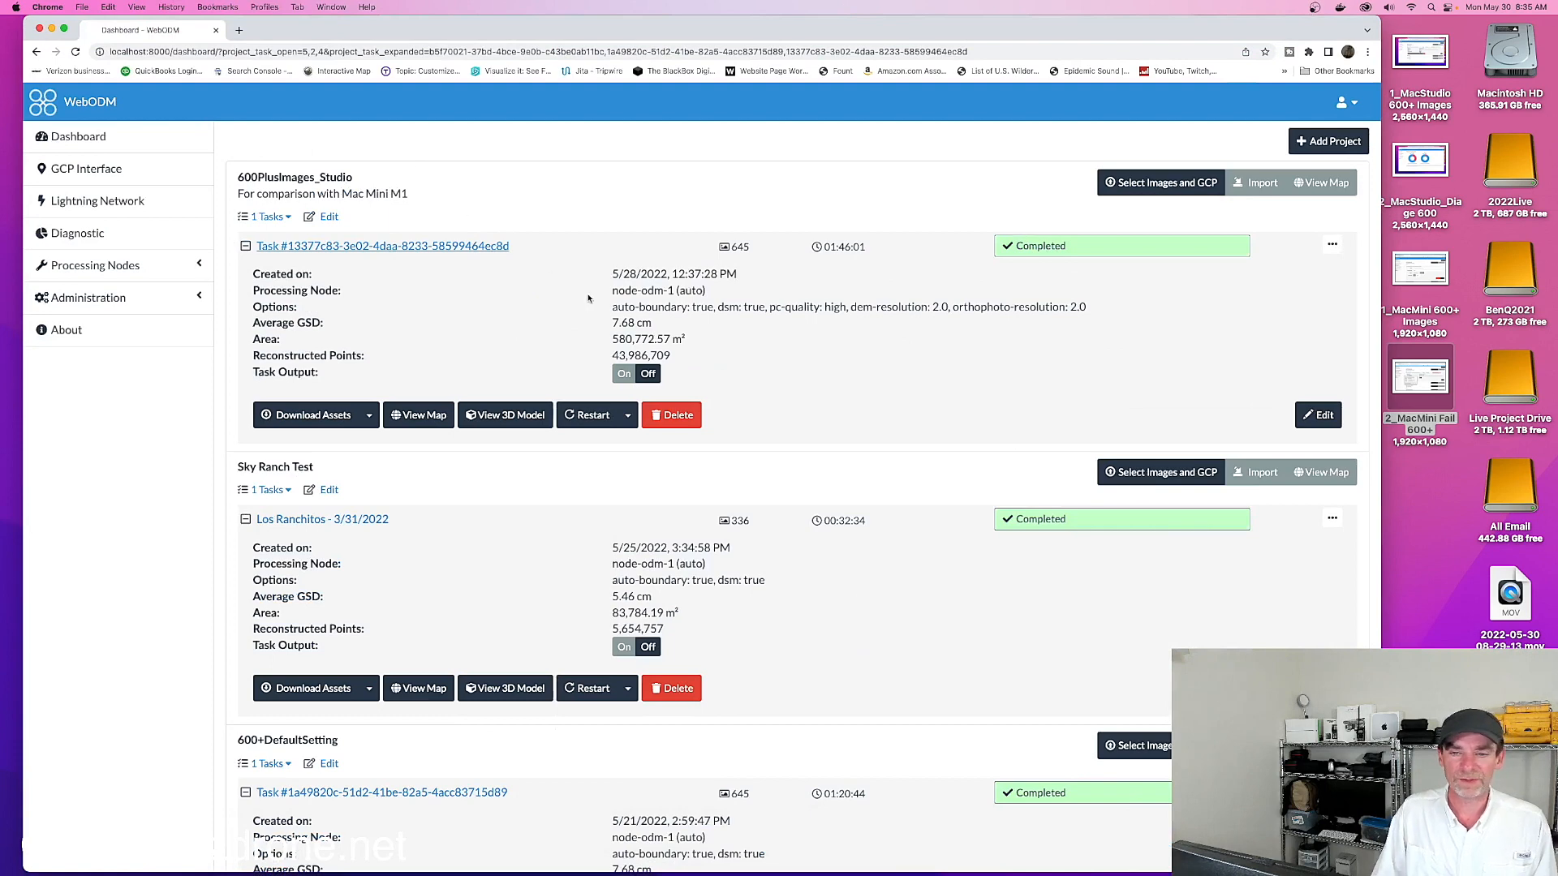
mouse_move(753, 275)
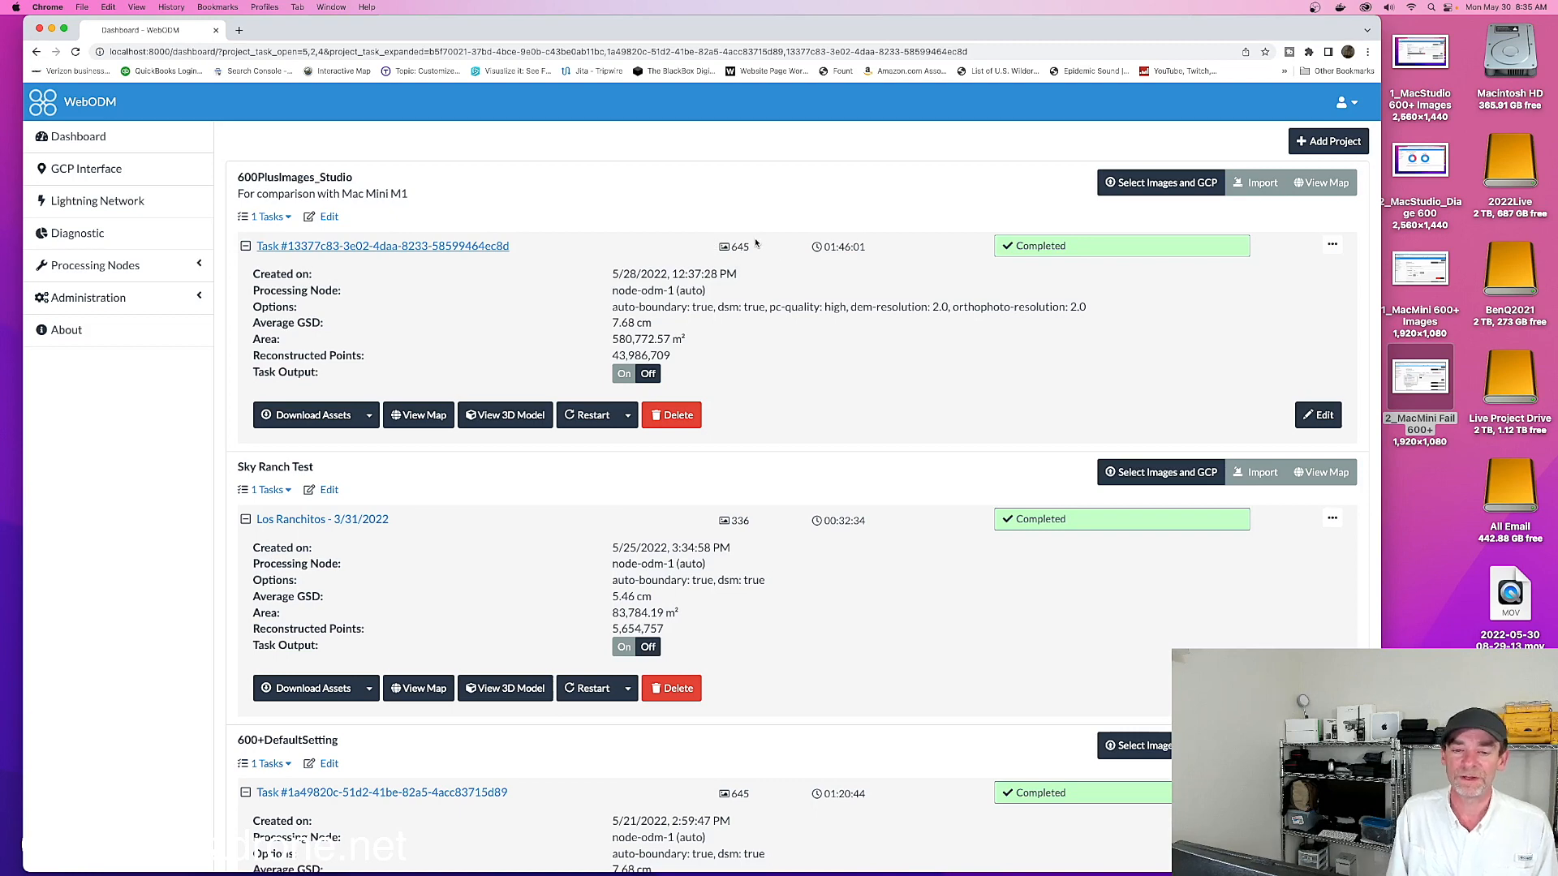
mouse_move(745, 281)
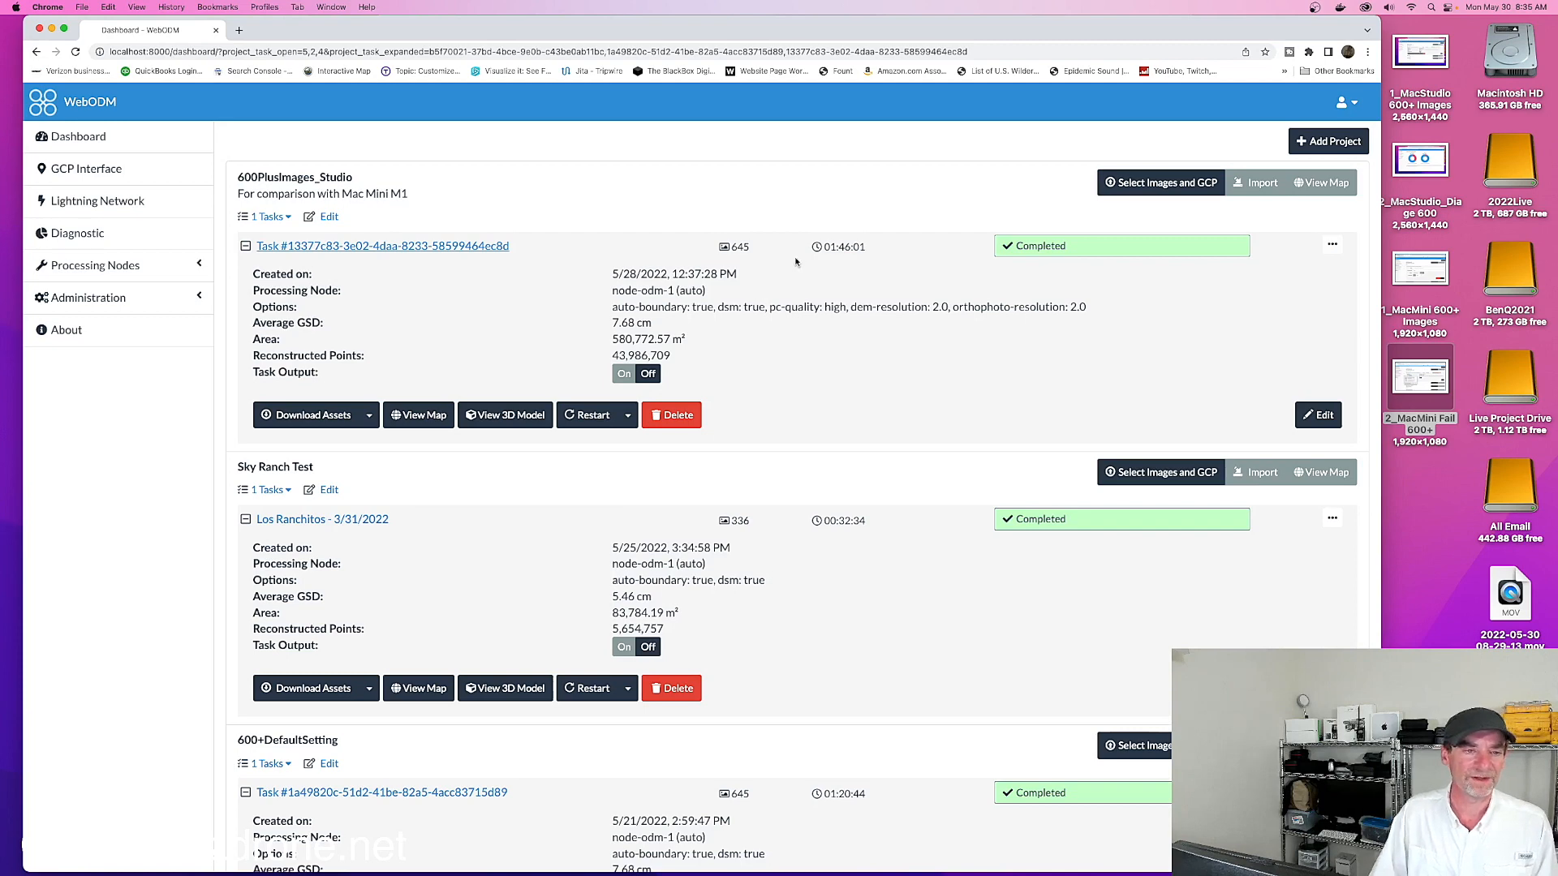
mouse_move(784, 258)
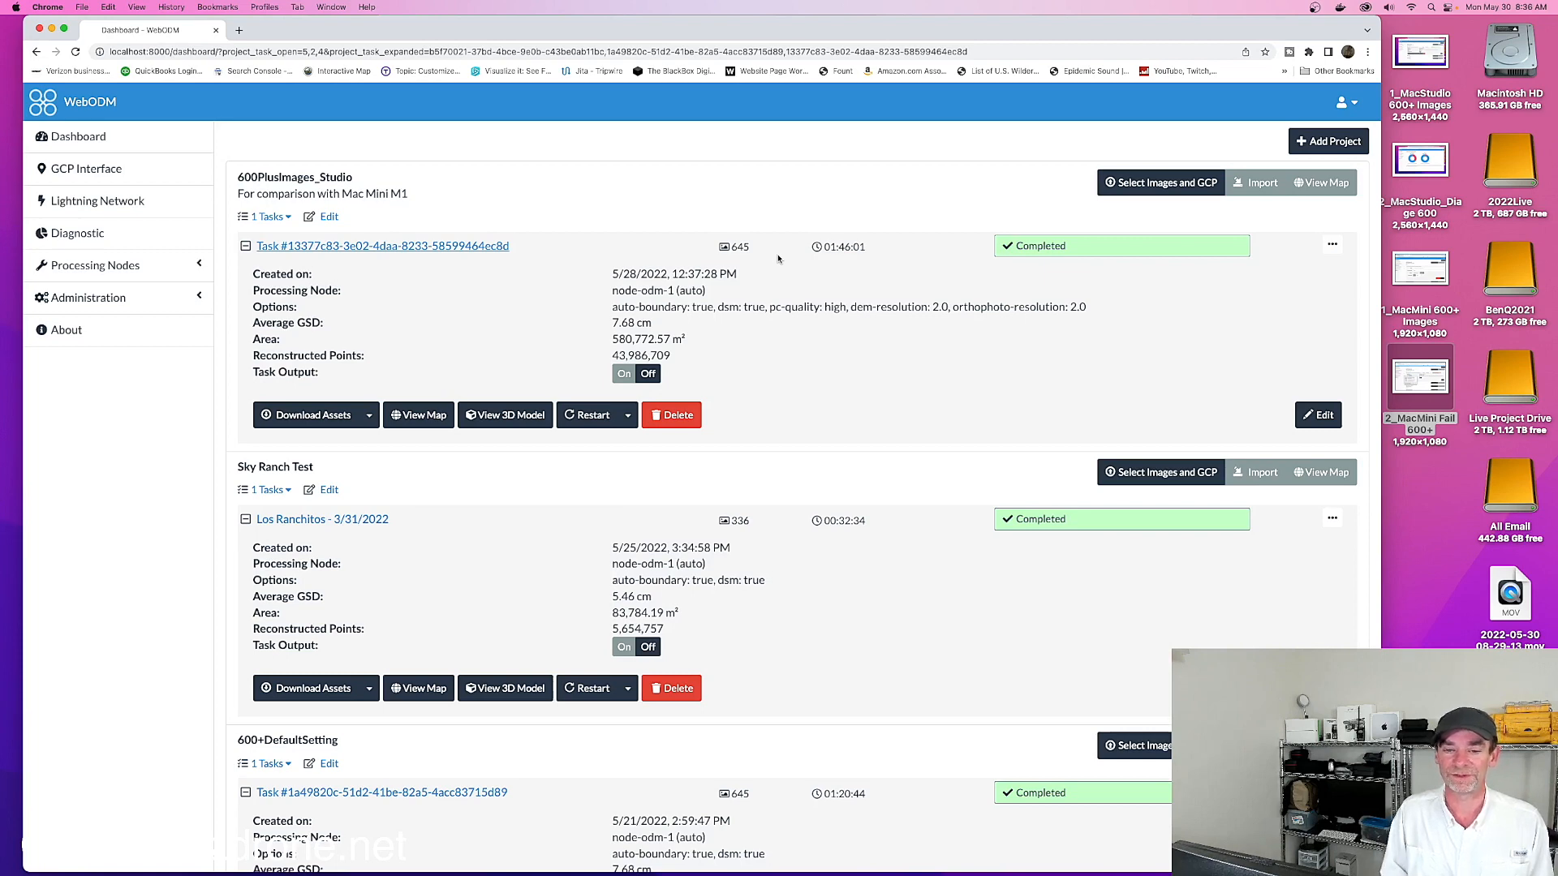
scroll(down, 3)
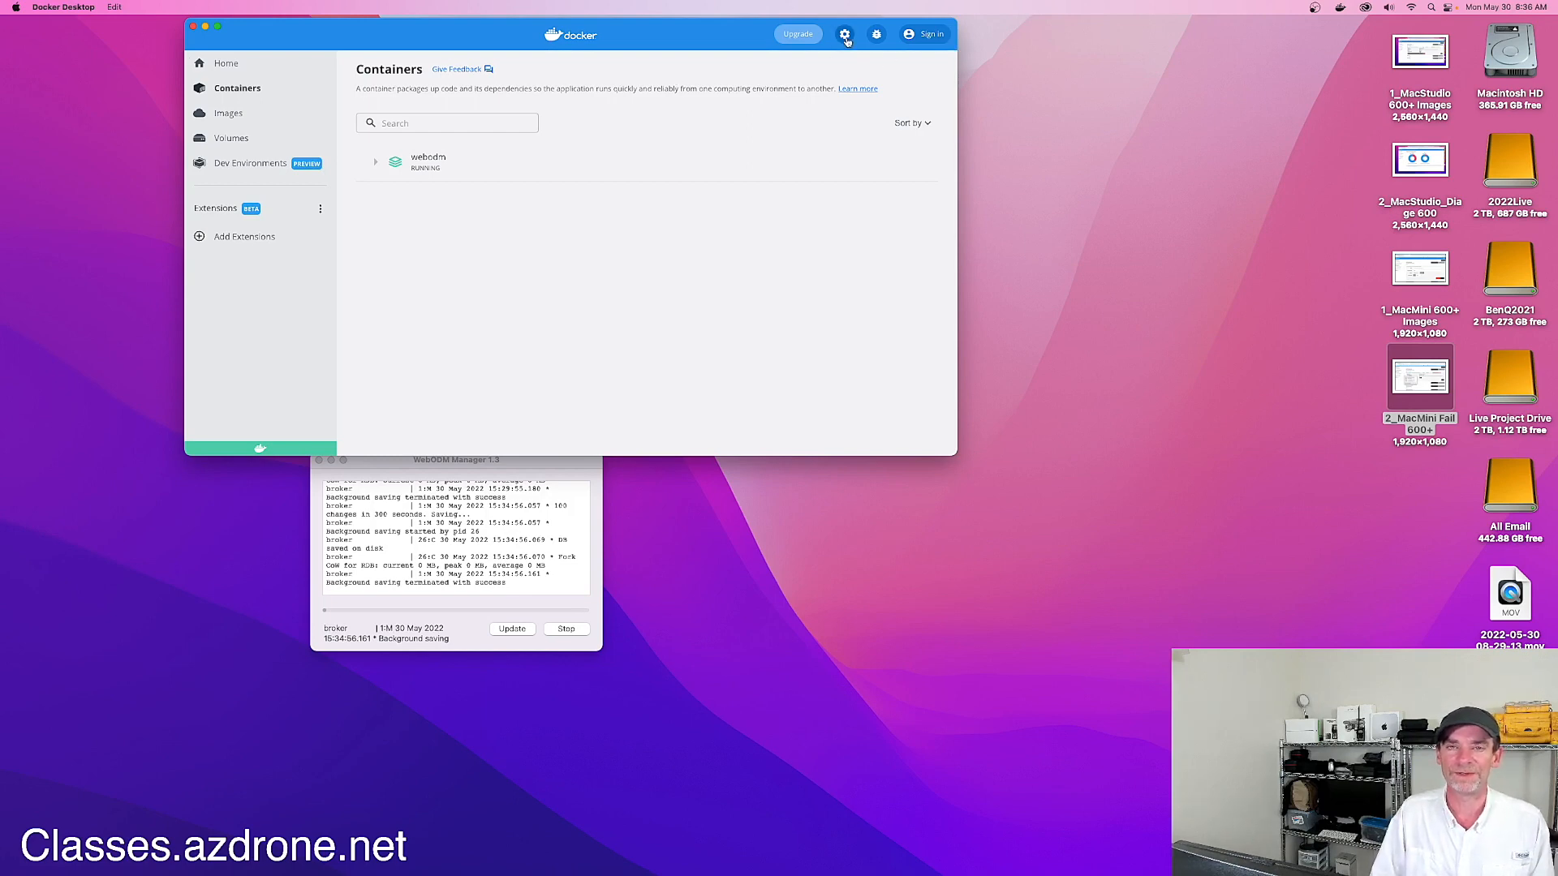
mouse_move(844, 34)
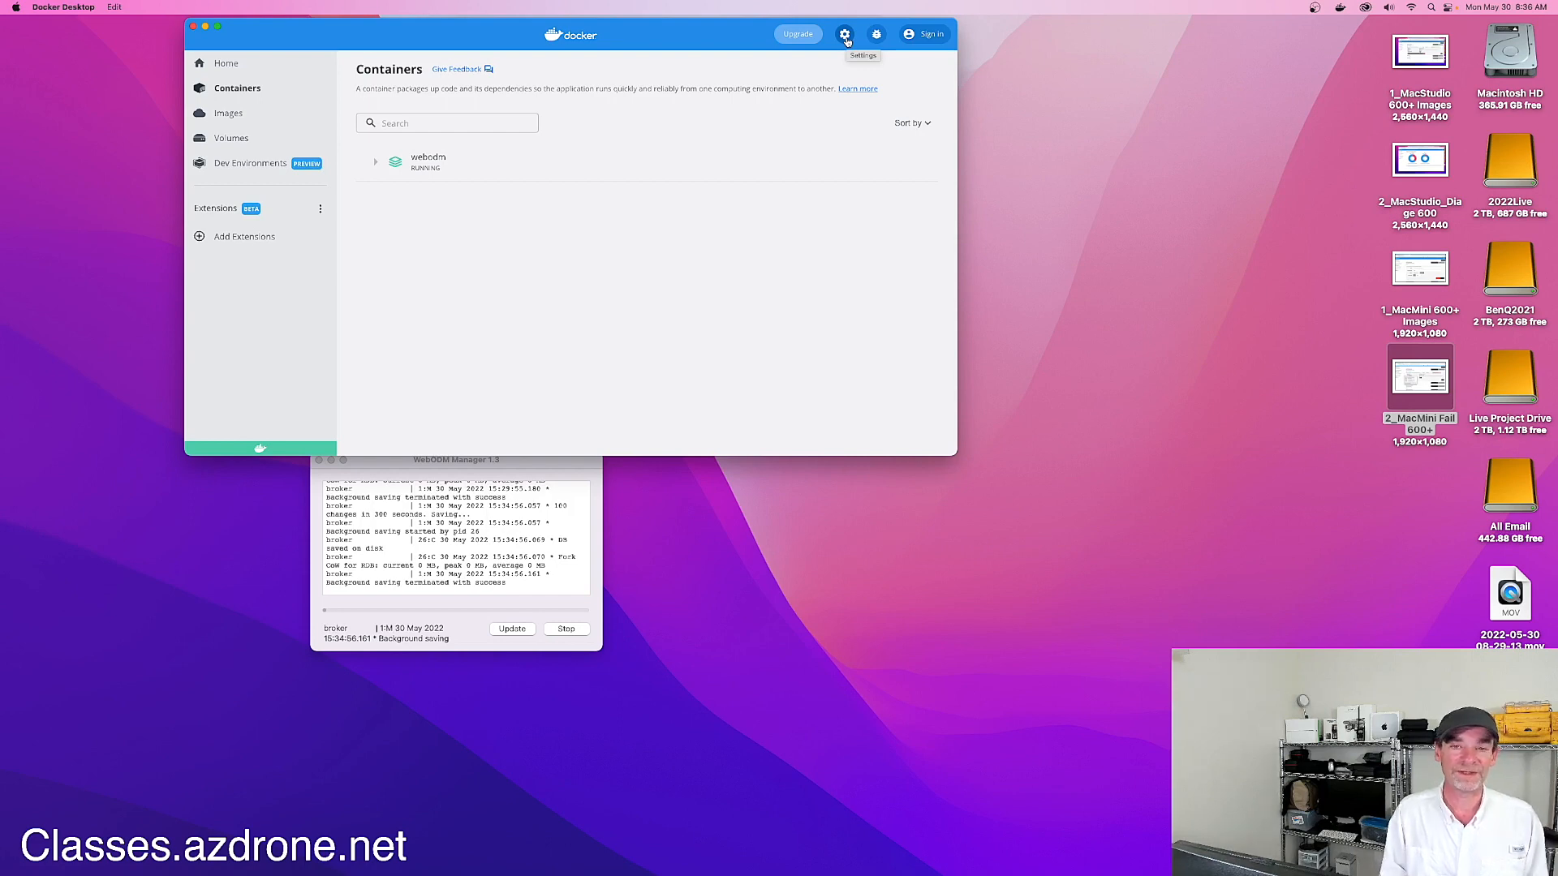
mouse_move(793, 80)
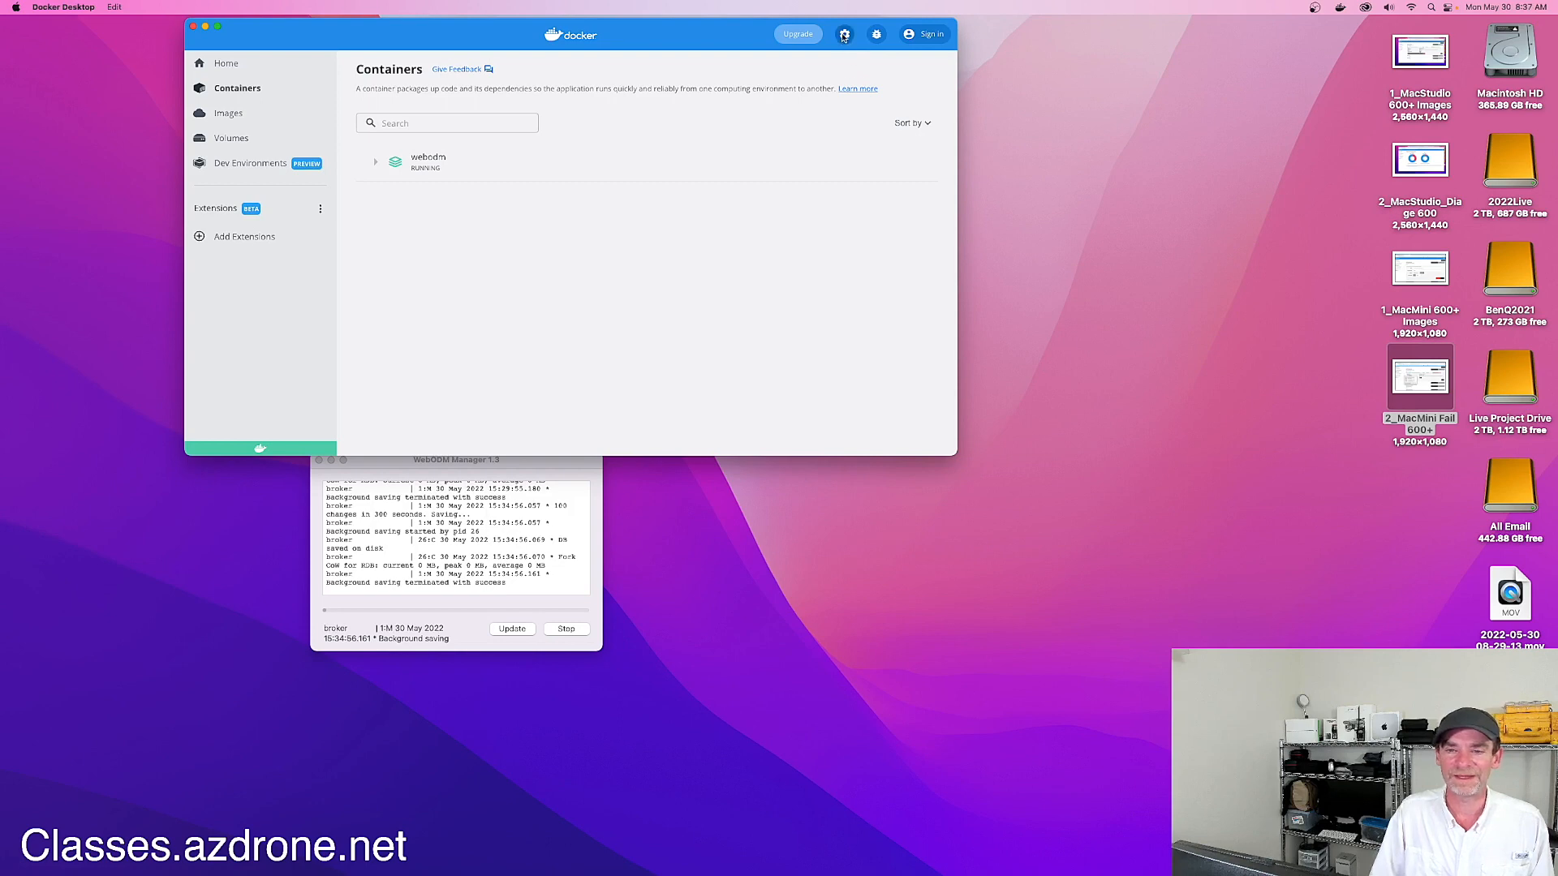
Review Docker Desktop's Resources limits (6 CPUs, 28 GB memory, 4 GB swap) and empty the Trash
click(843, 34)
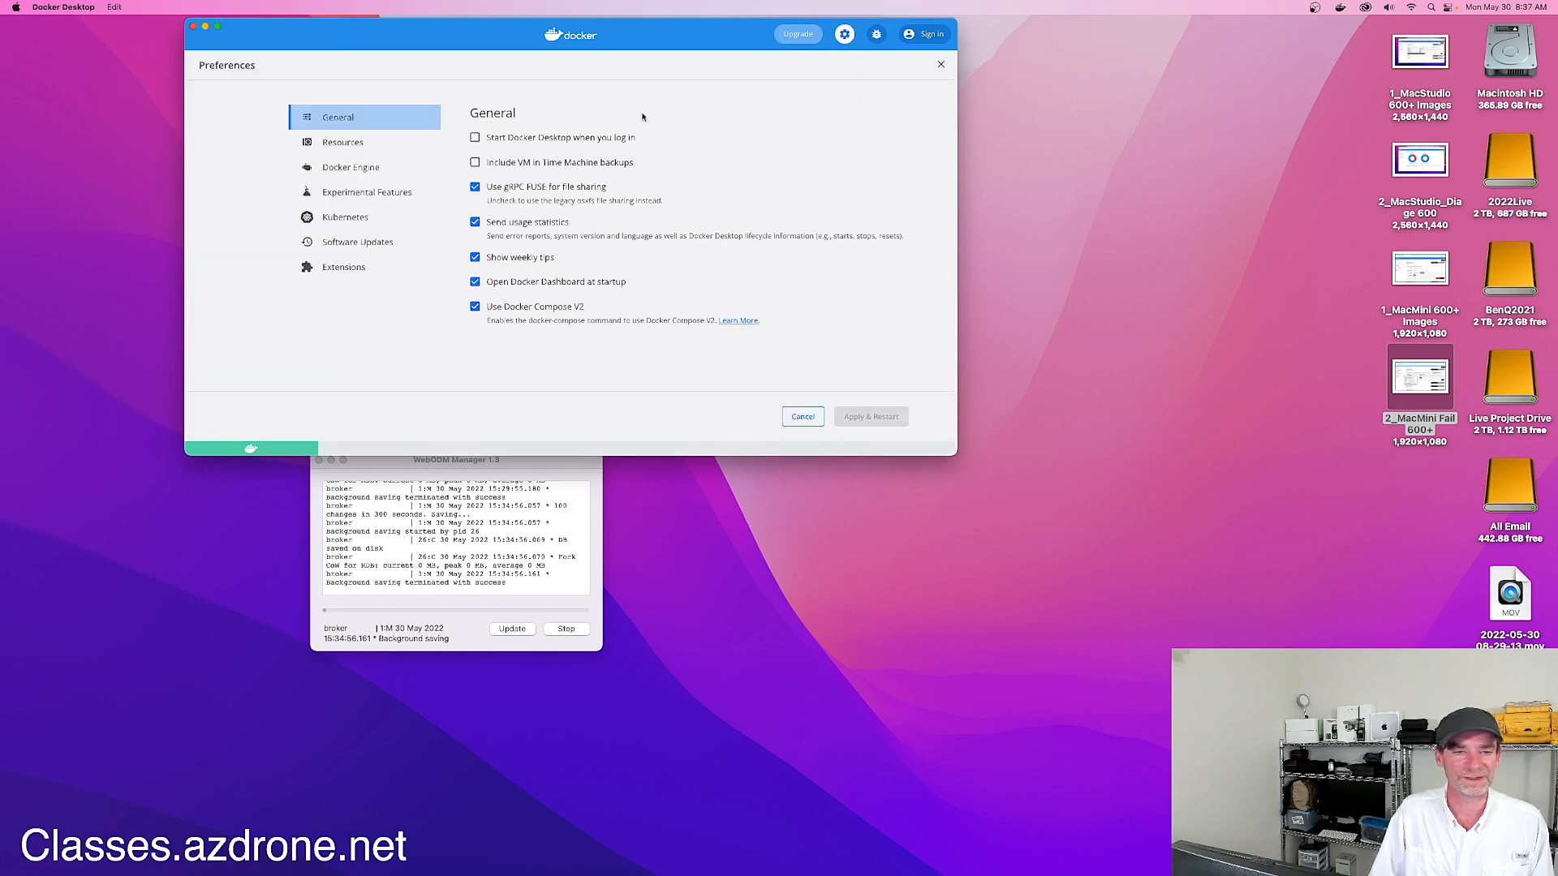
click(342, 141)
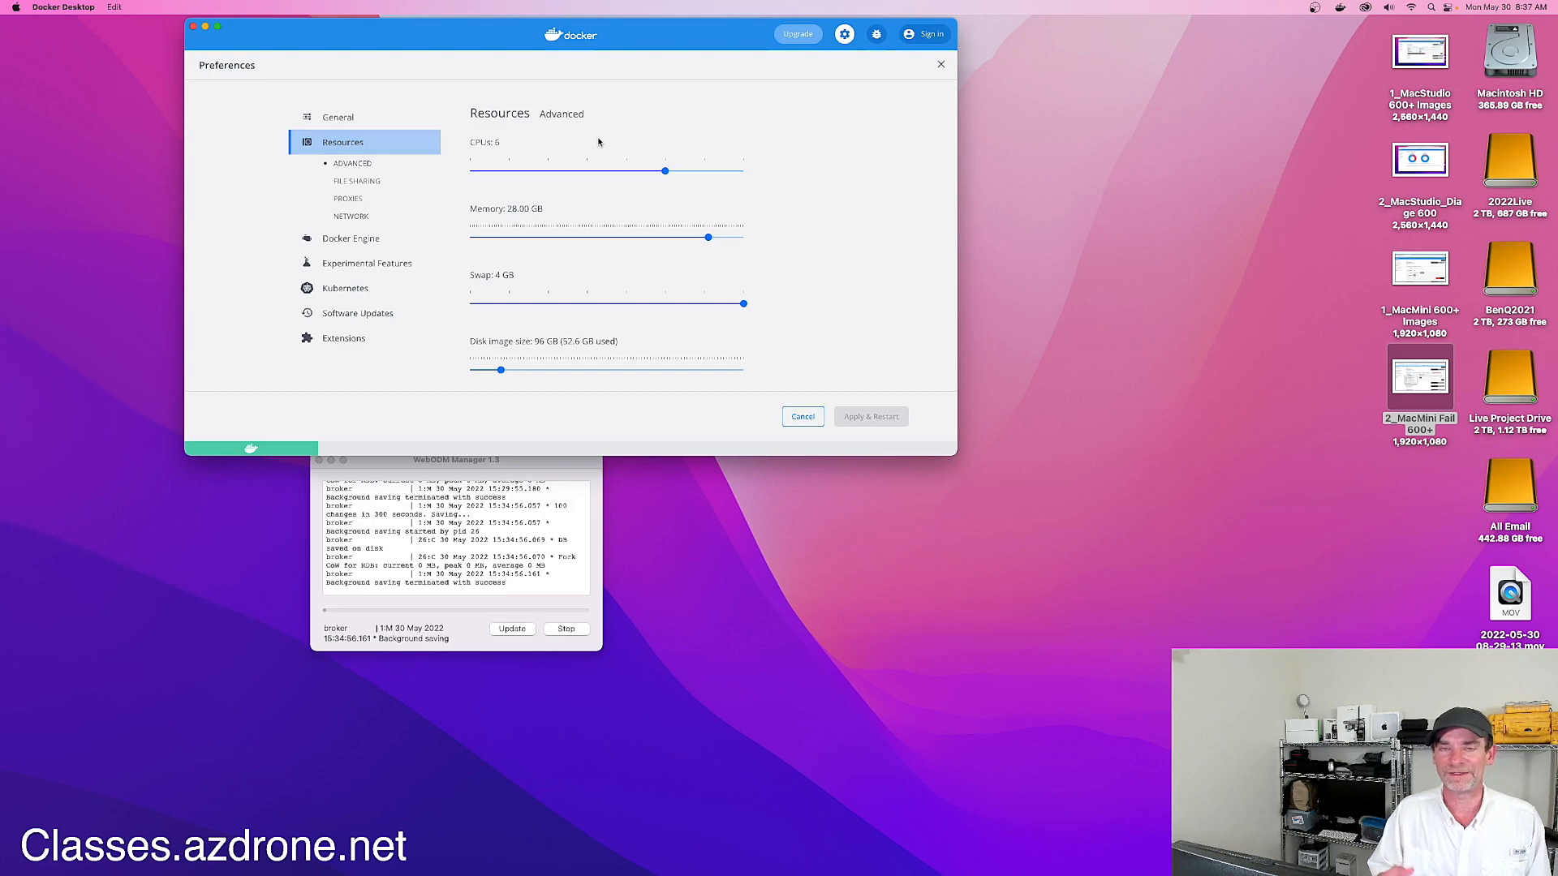
mouse_move(670, 193)
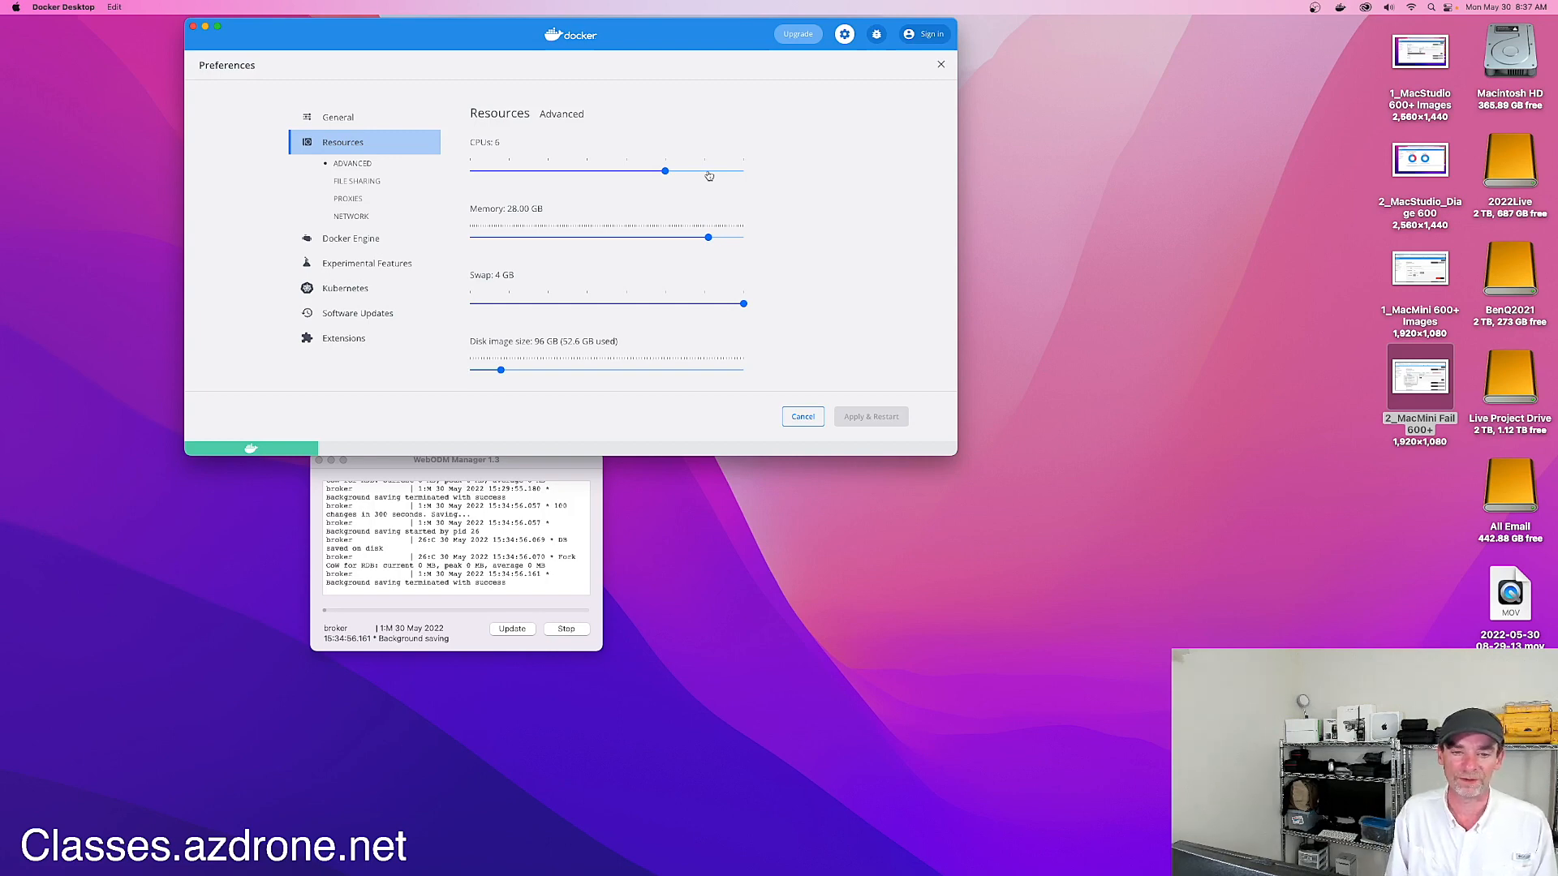
mouse_move(549, 227)
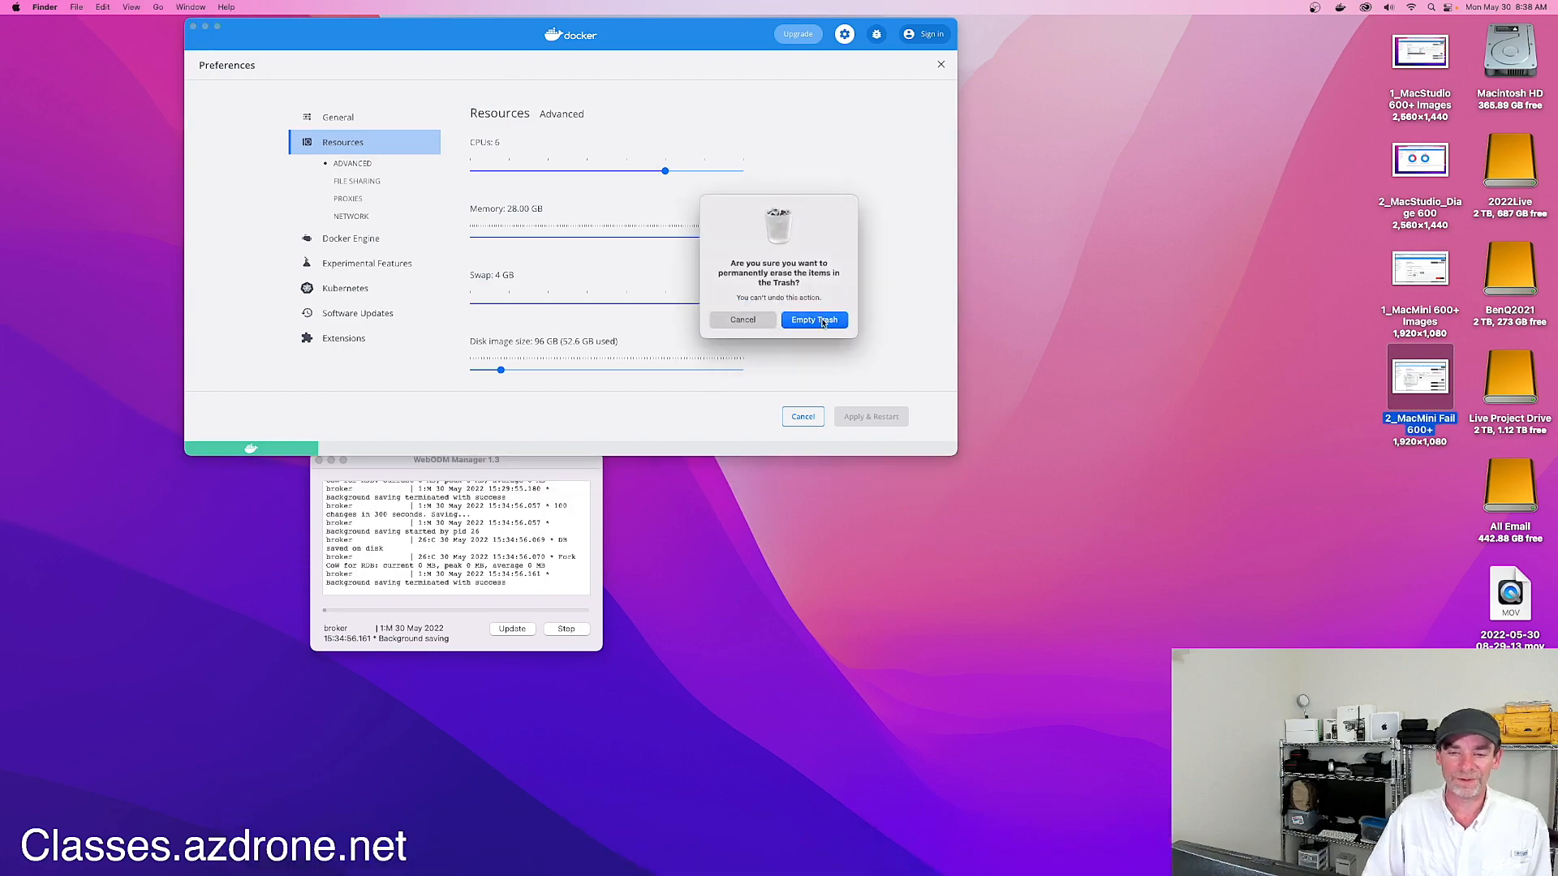
click(814, 319)
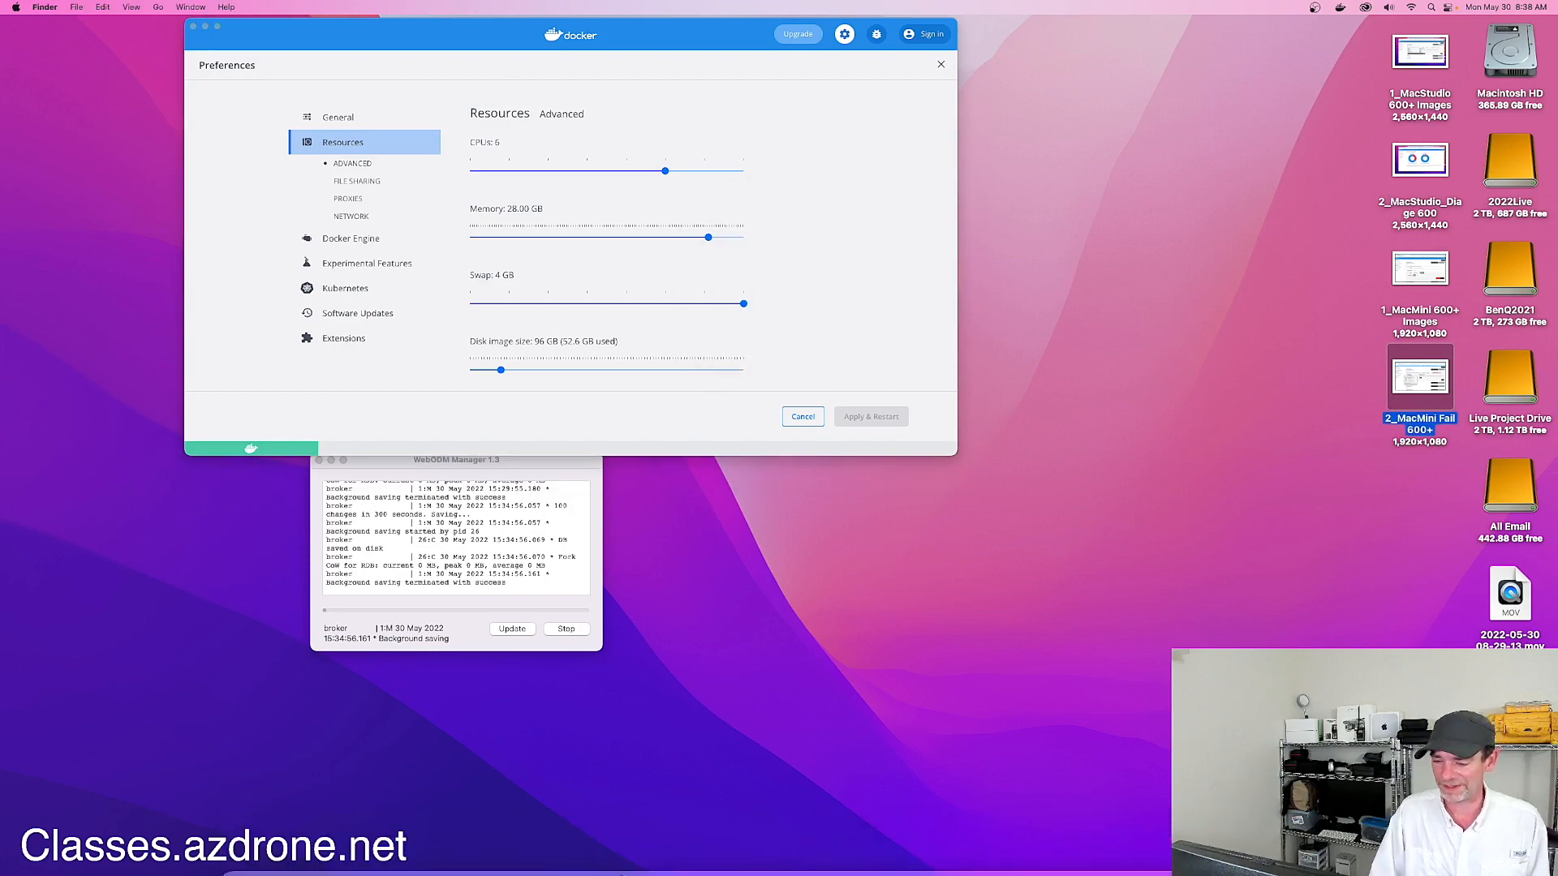